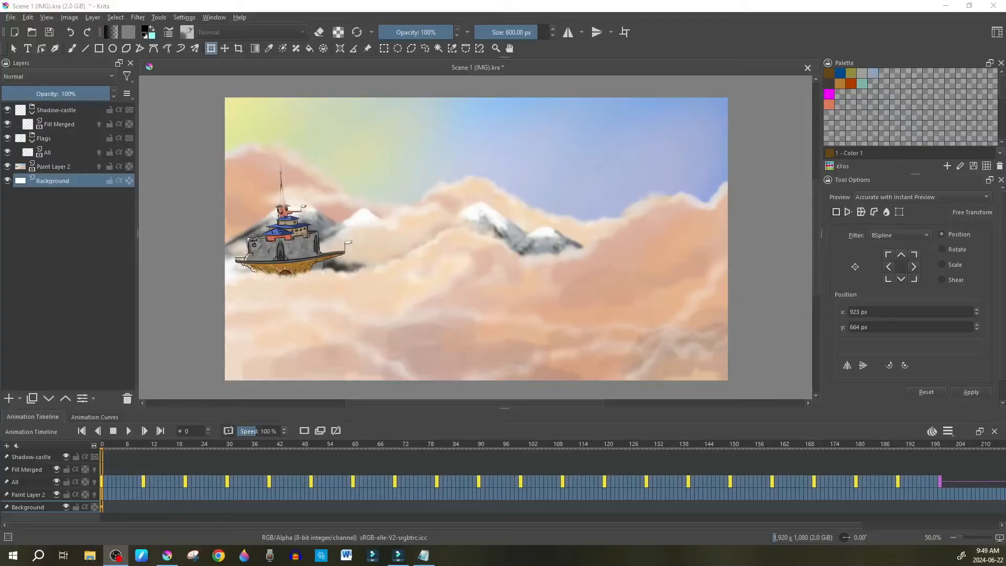
mouse_move(771, 231)
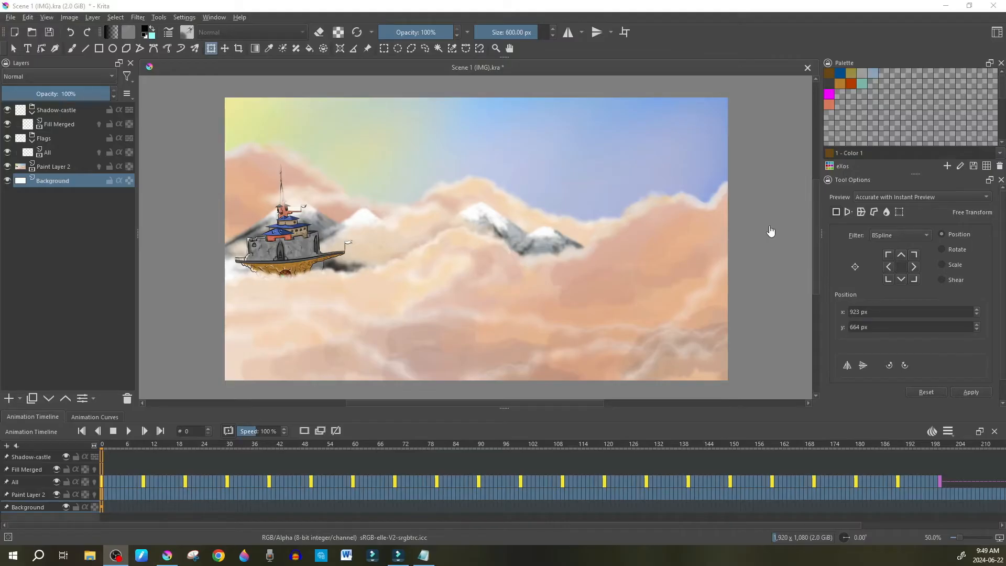
Preview the airship animation by playing it and clicking through the timeline
scroll("up", 3)
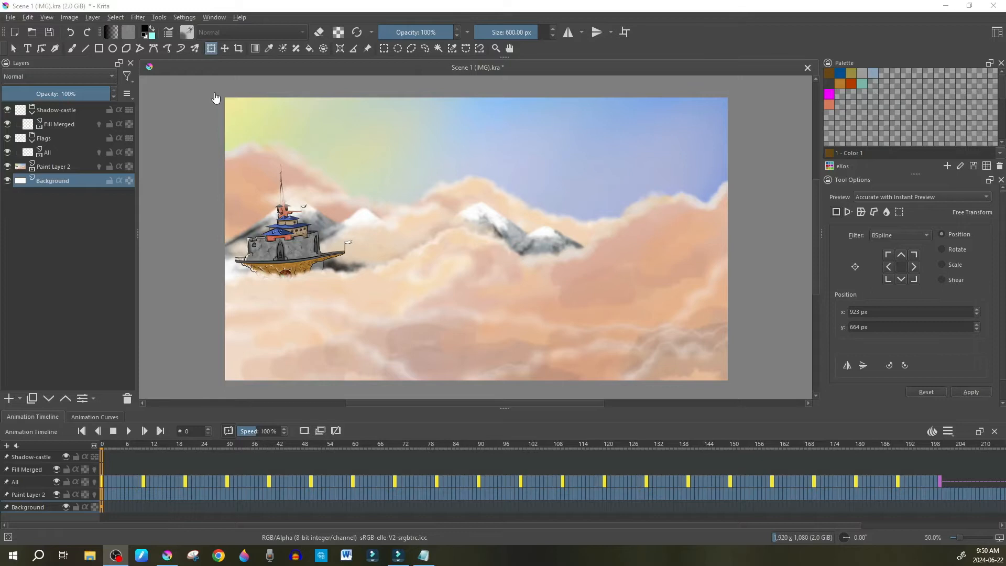
mouse_move(433, 246)
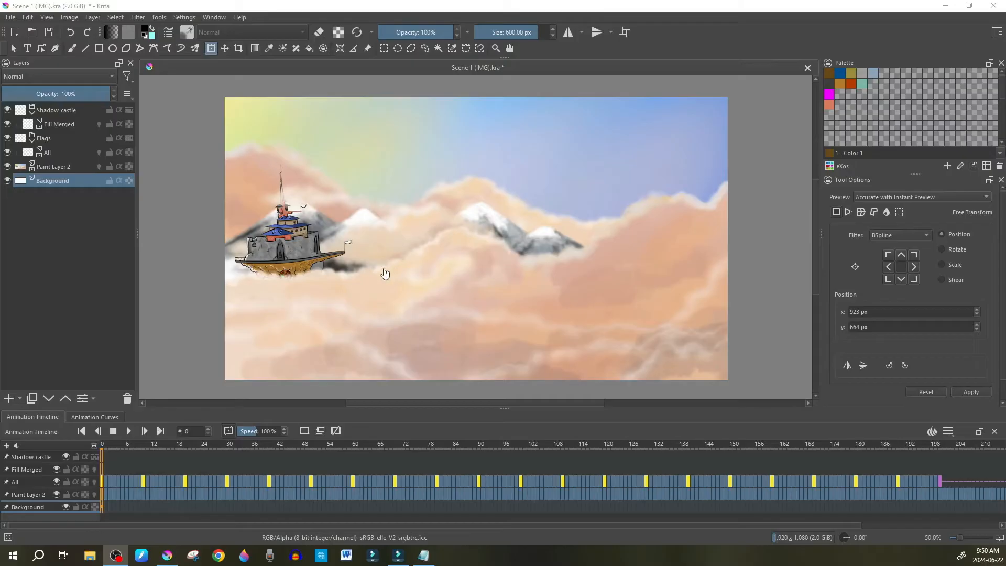
scroll("down", 3)
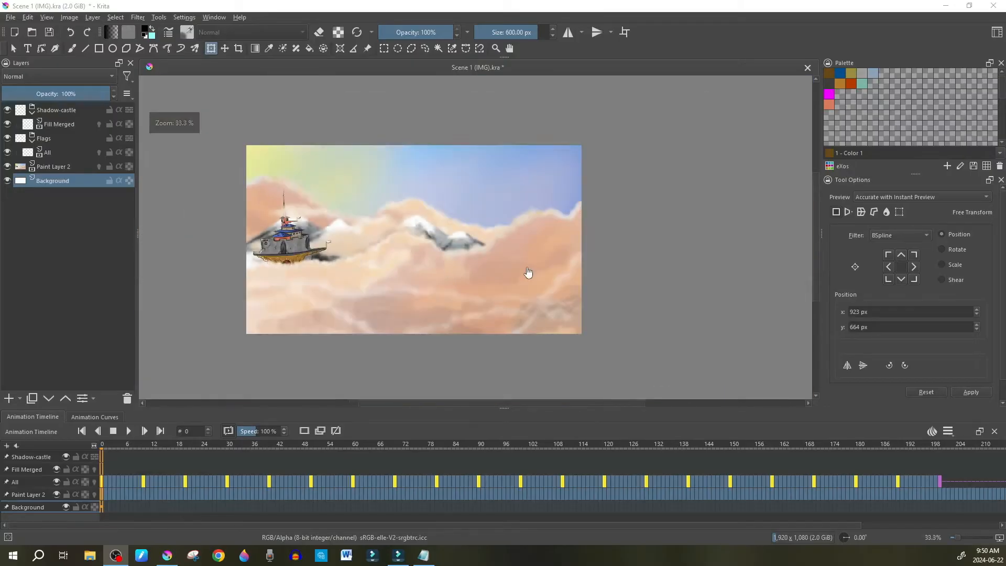
scroll("up", 3)
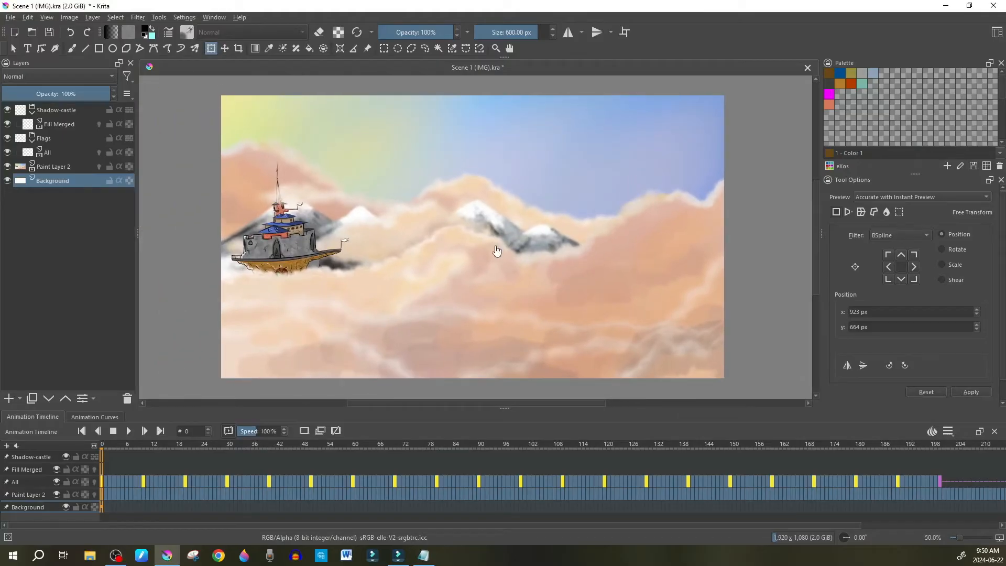
mouse_move(484, 264)
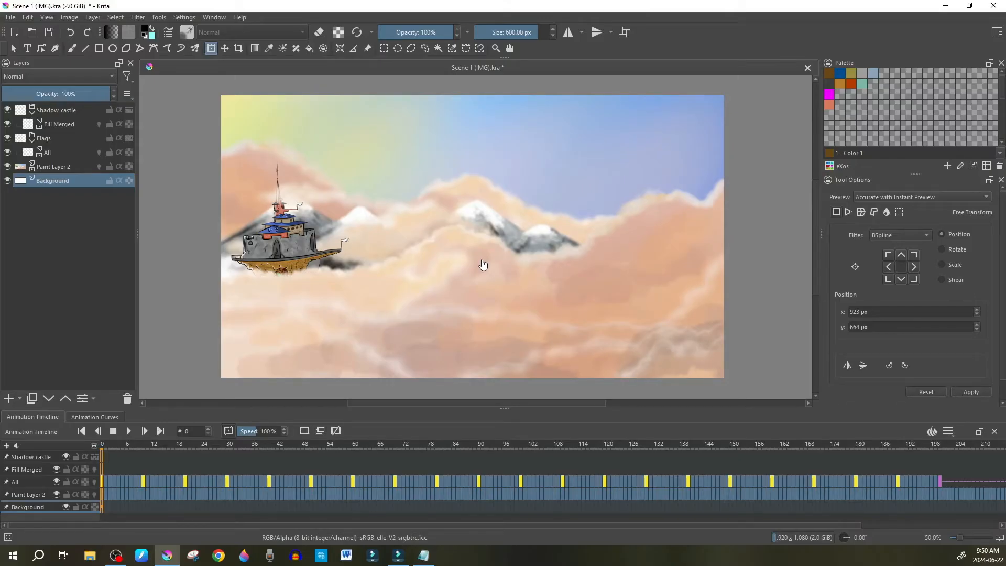
left_click(143, 431)
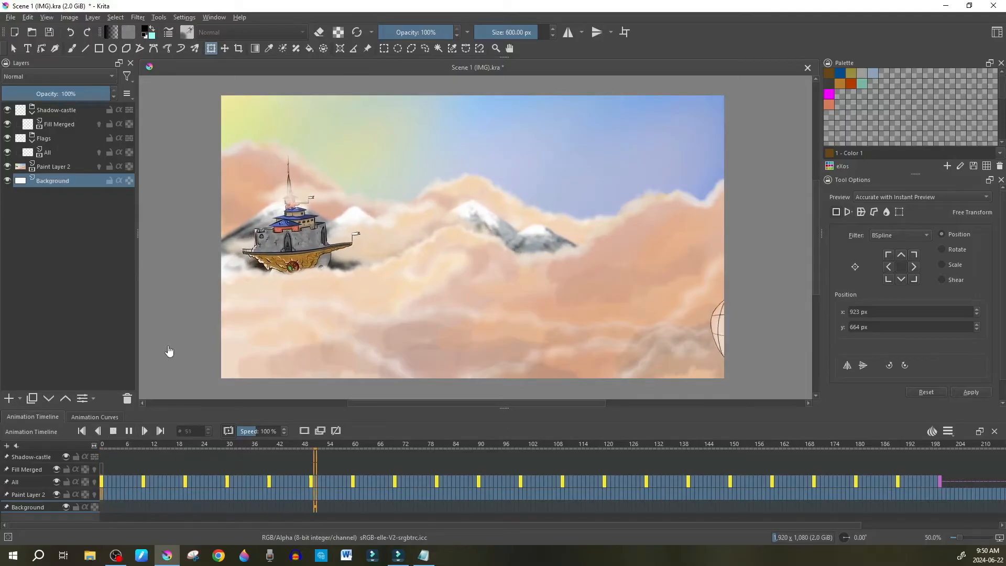
left_click(517, 443)
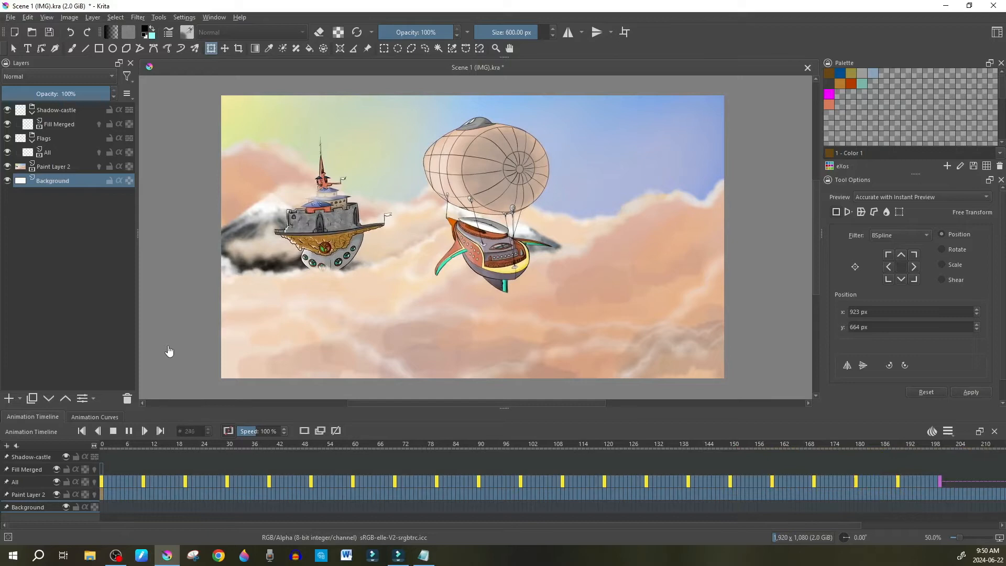
left_click(268, 456)
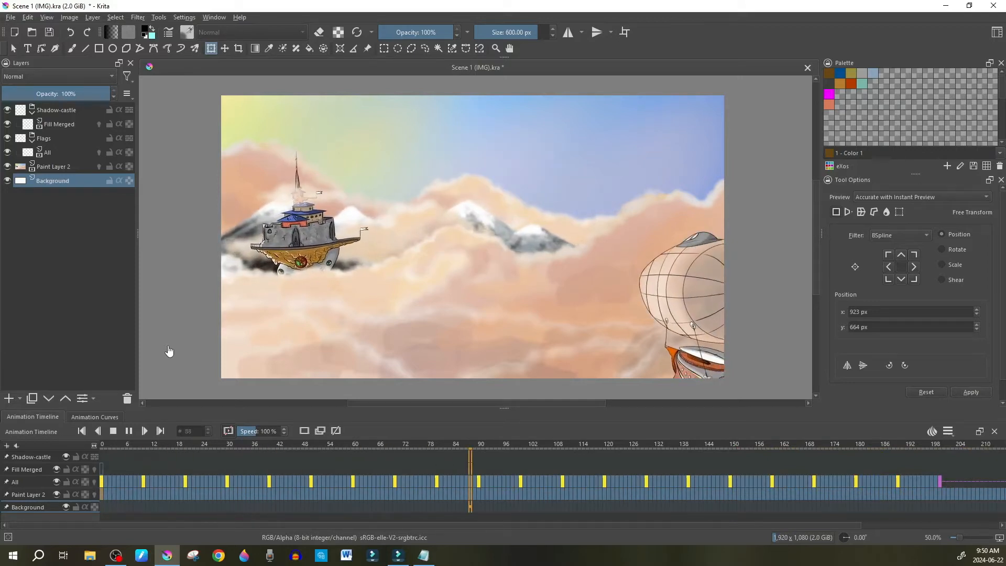
left_click(671, 456)
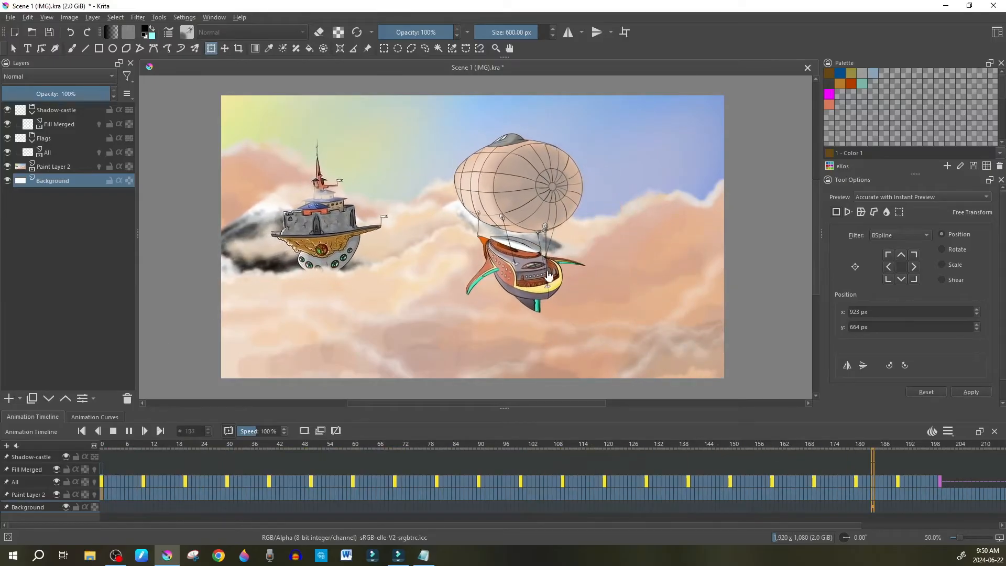
Stop playback at frame 0 and select the scene layers for grouping
left_click(114, 431)
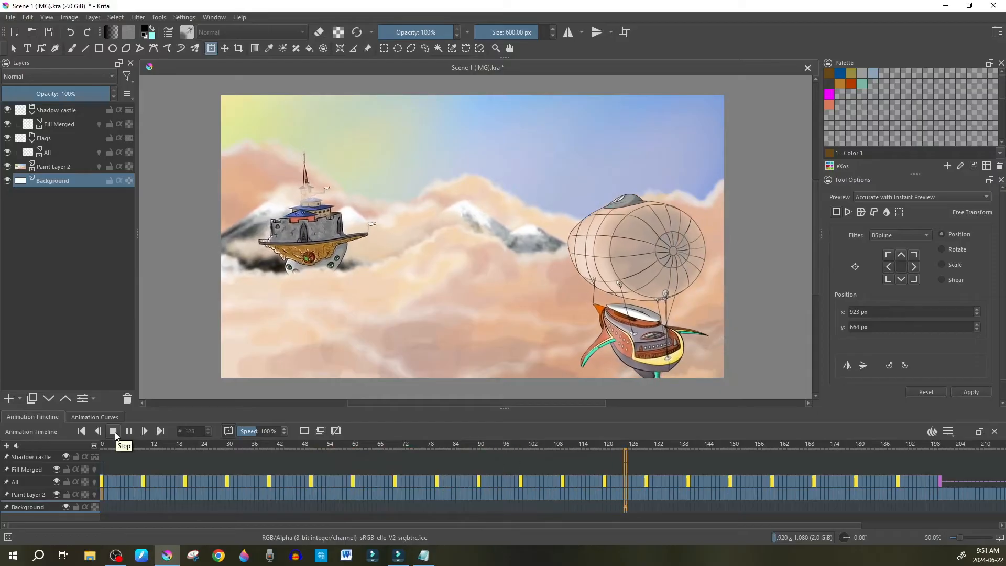
left_click(112, 431)
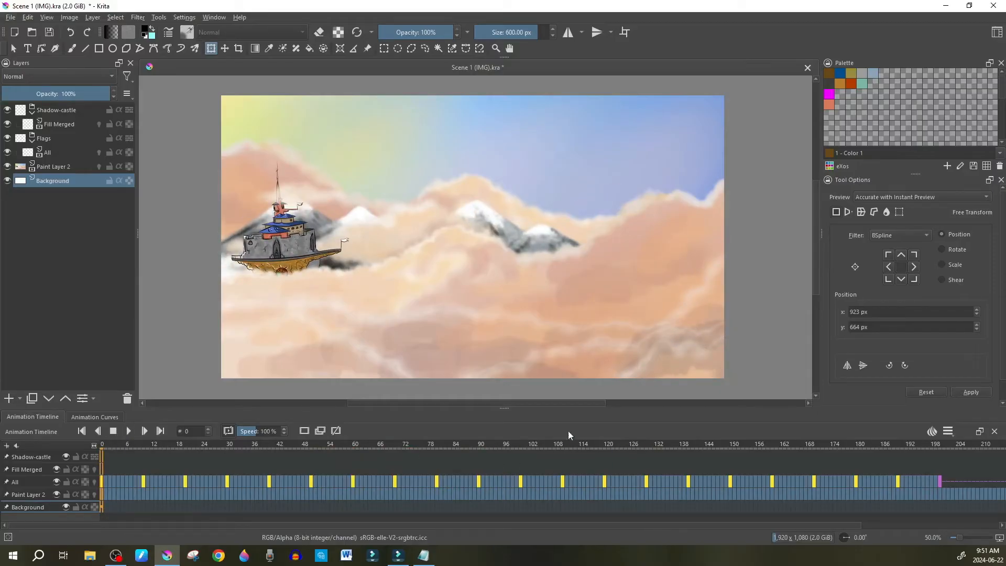
mouse_move(625, 321)
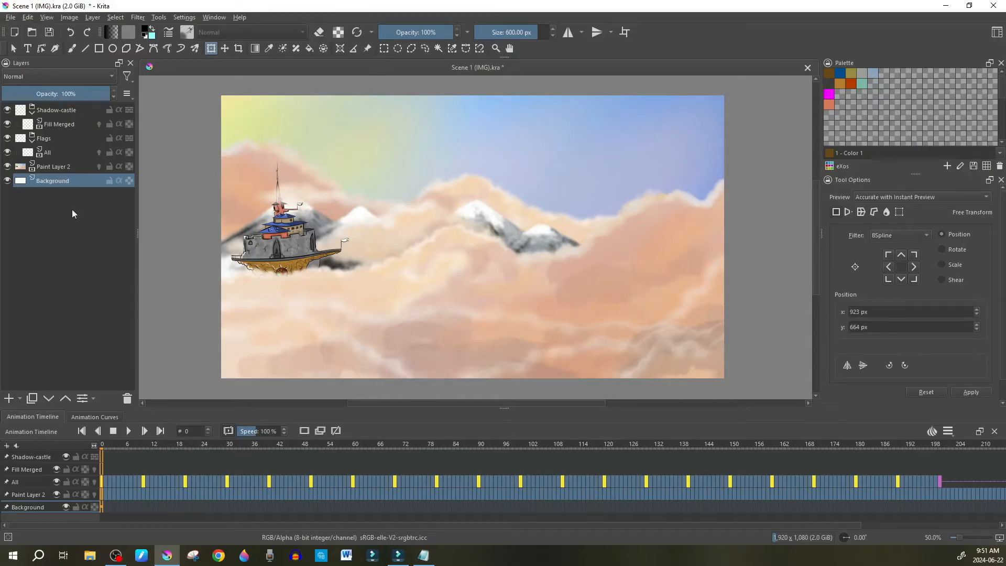
left_click(57, 109)
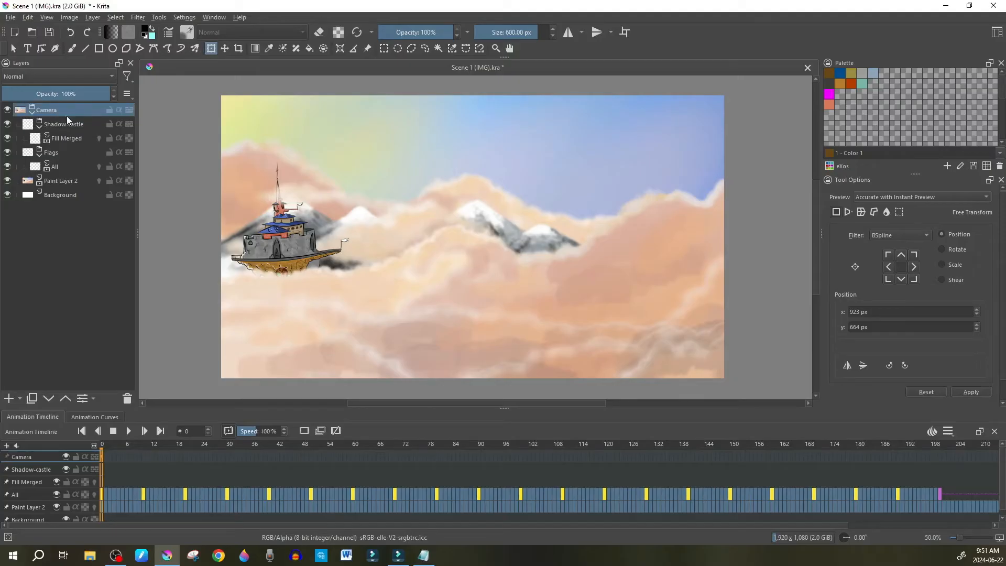
mouse_move(46, 109)
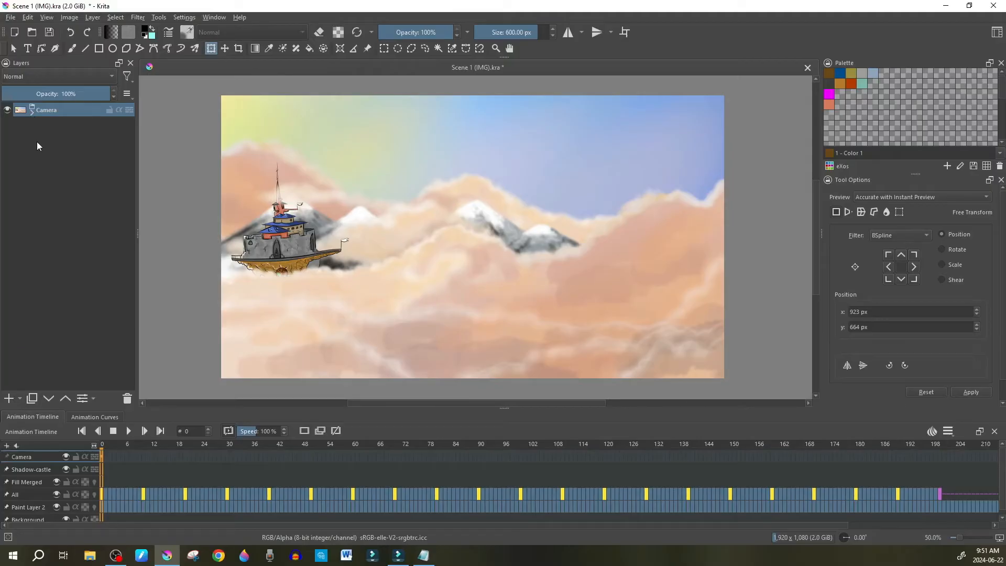
mouse_move(34, 119)
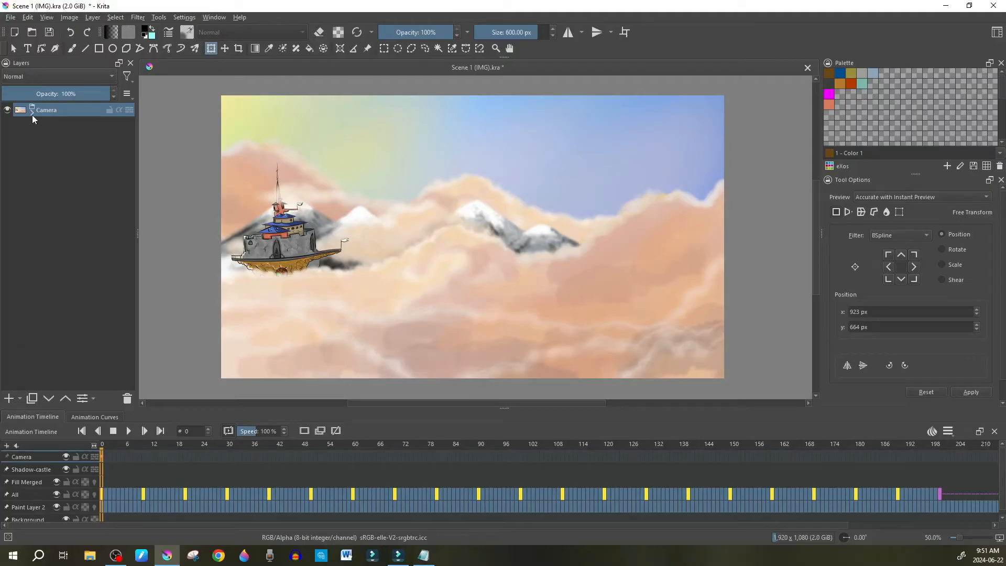
mouse_move(46, 109)
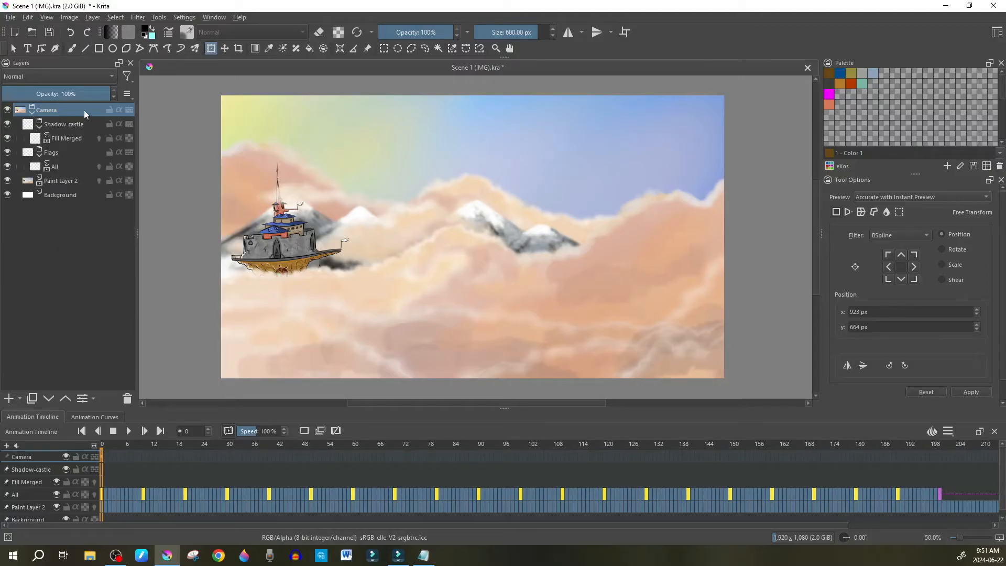
Add a Transform Mask to the Camera group from its right-click menu
right_click(46, 110)
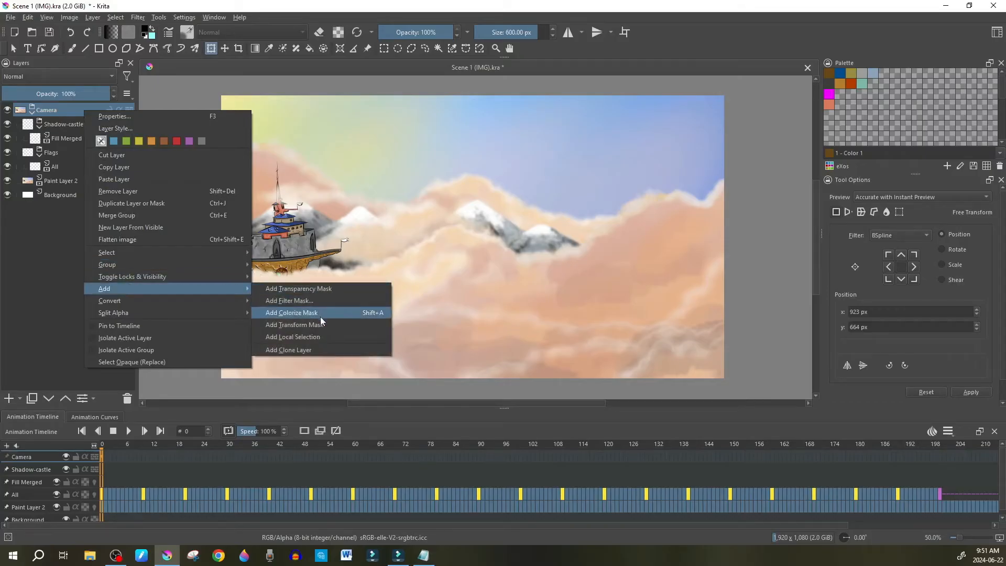
left_click(295, 324)
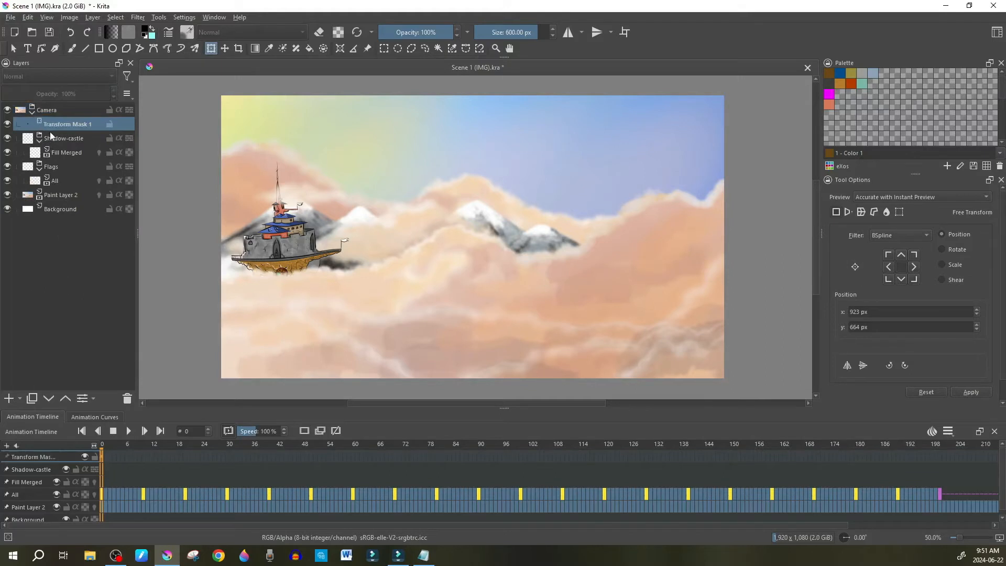
mouse_move(68, 124)
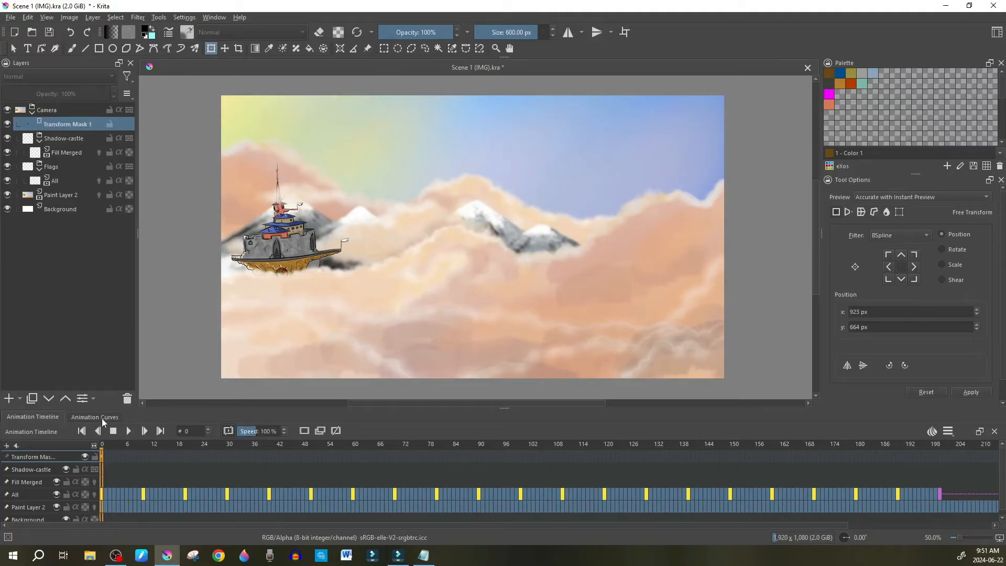
Show Transform Mask 1 in the Animation Curves docker and look for more panels
left_click(94, 417)
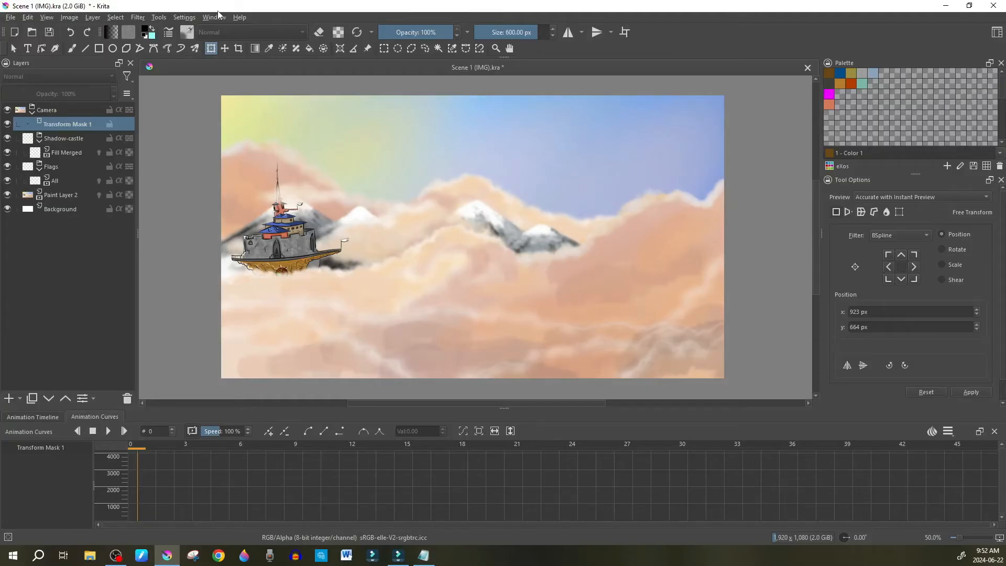
left_click(214, 16)
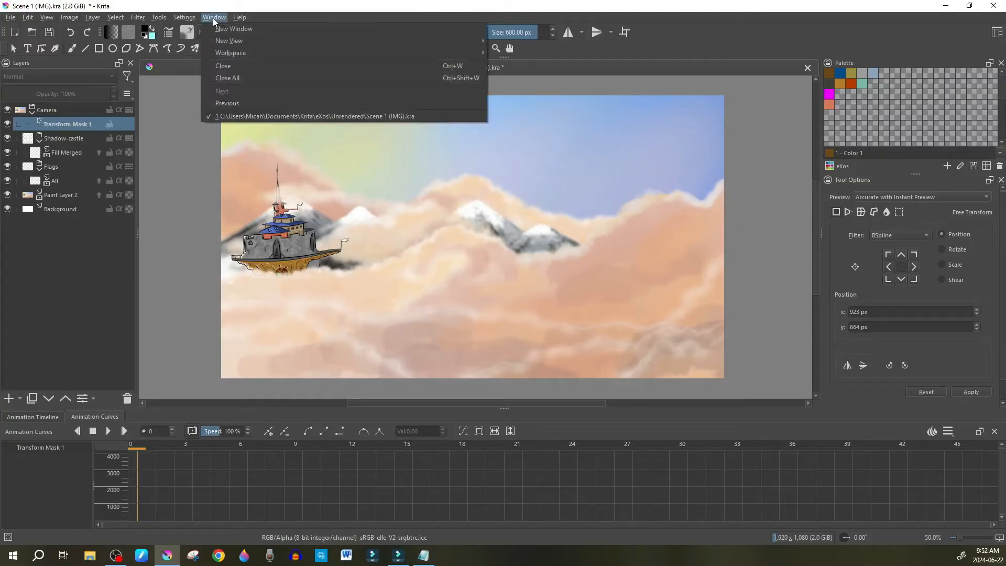
left_click(184, 18)
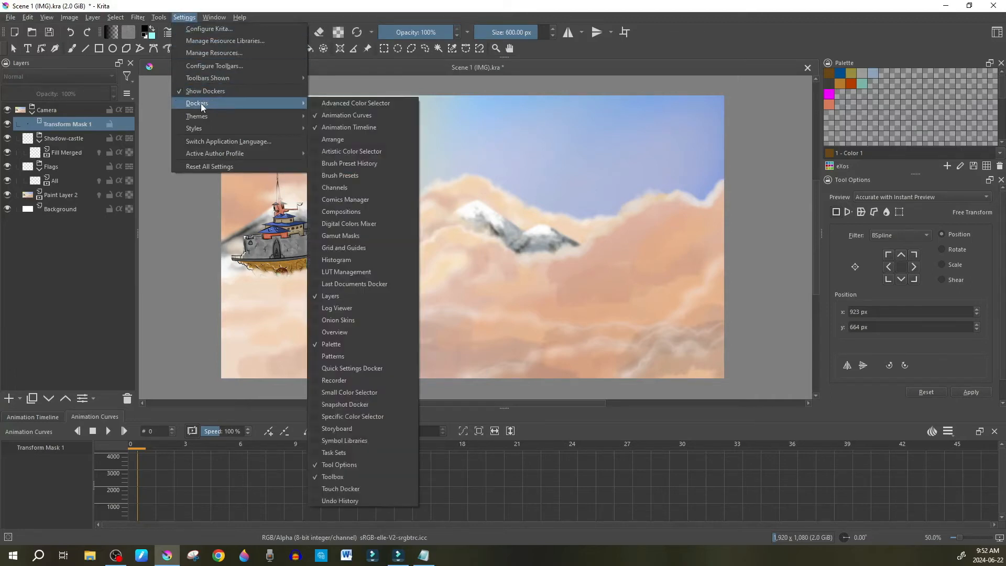
mouse_move(346, 199)
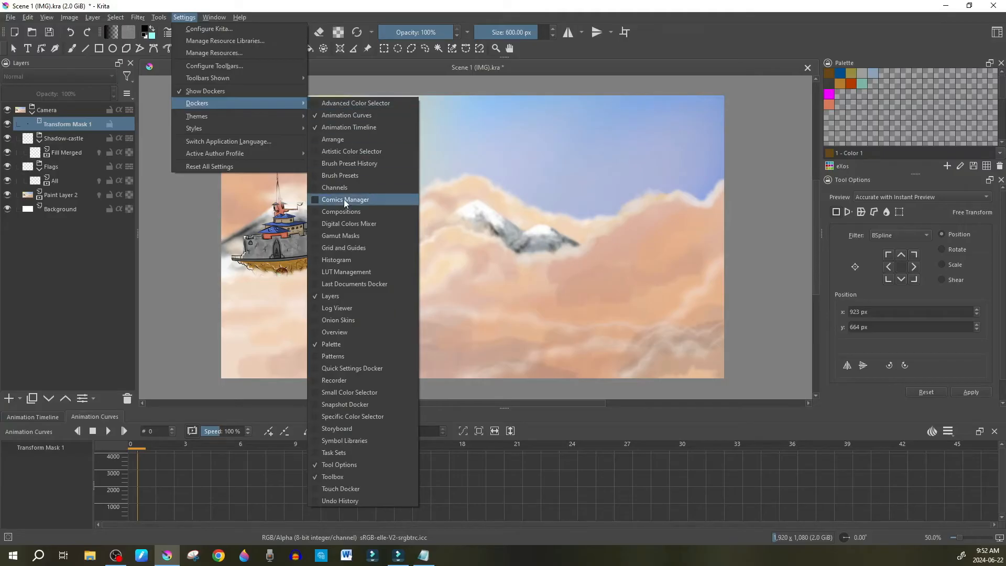
mouse_move(349, 127)
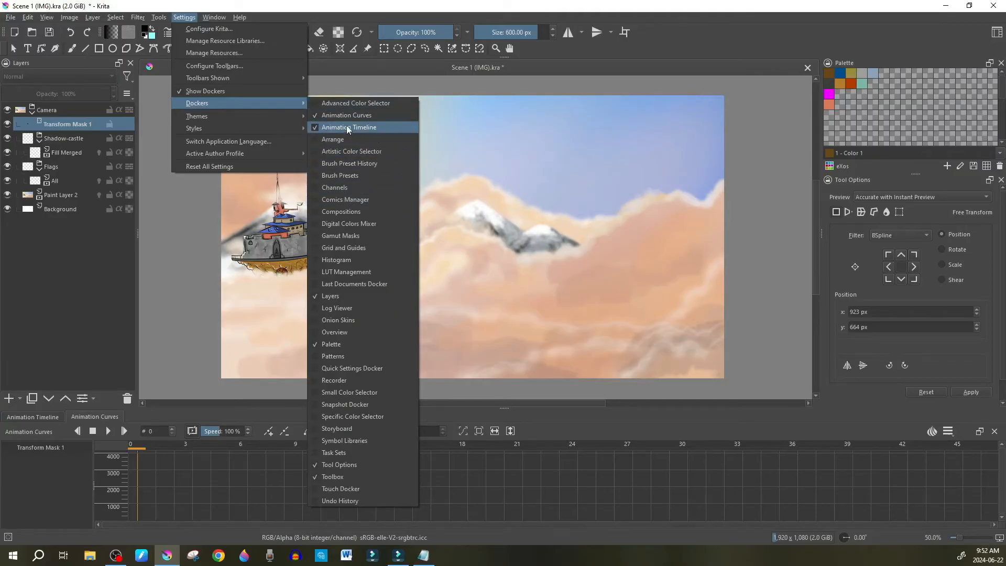
mouse_move(346, 115)
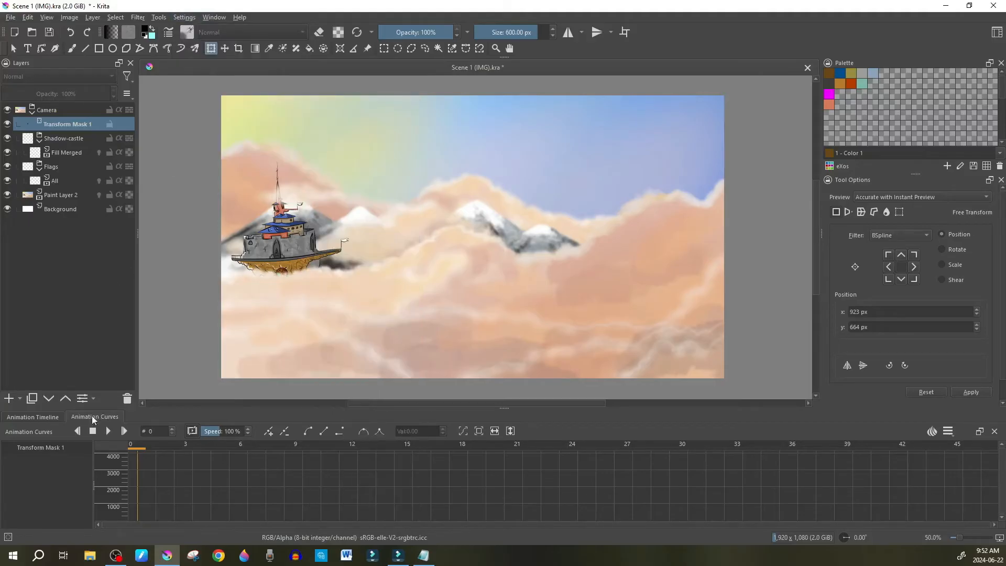
mouse_move(102, 423)
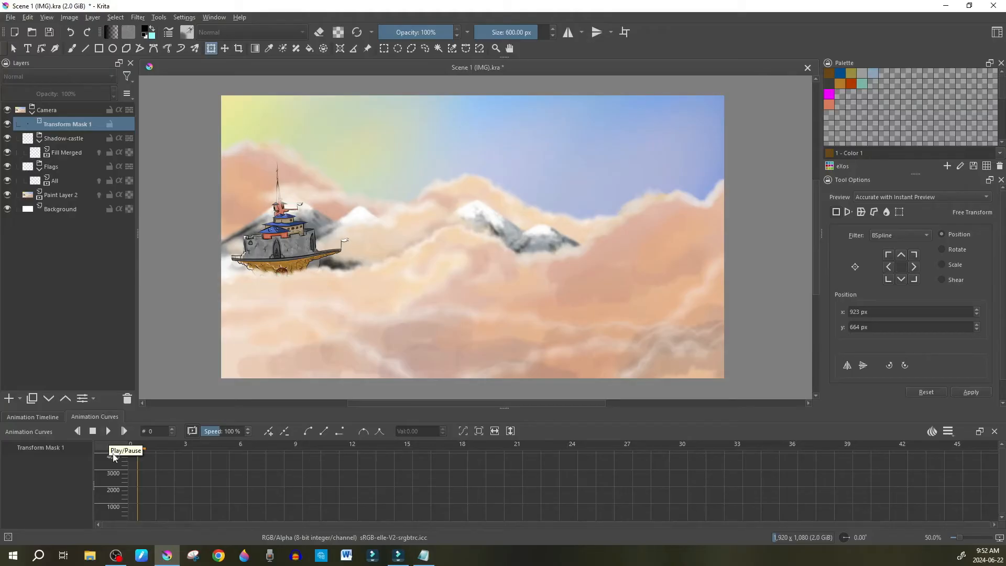
Play the airship scene in the Animation Timeline once cached, then stop at the start
left_click(32, 416)
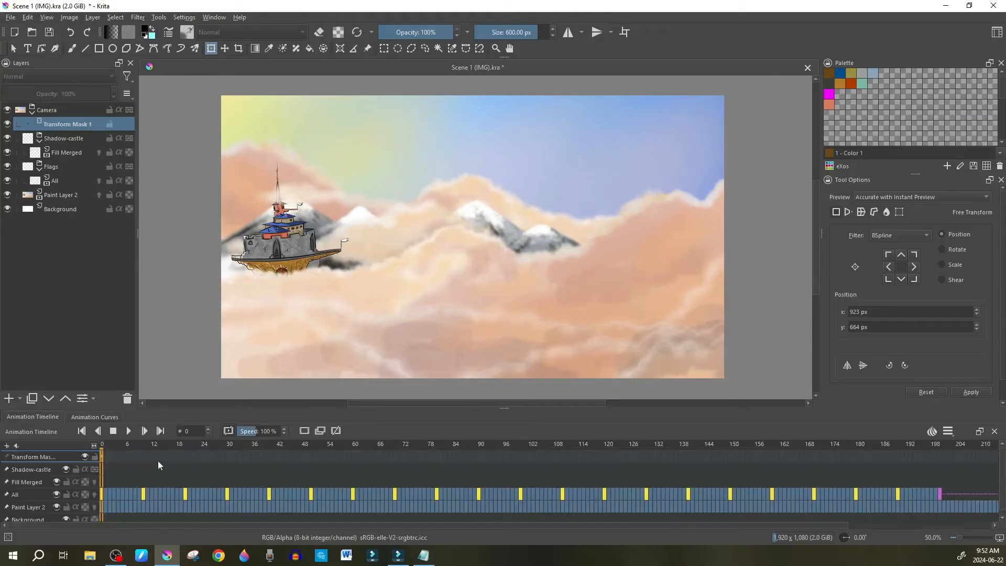
mouse_move(279, 485)
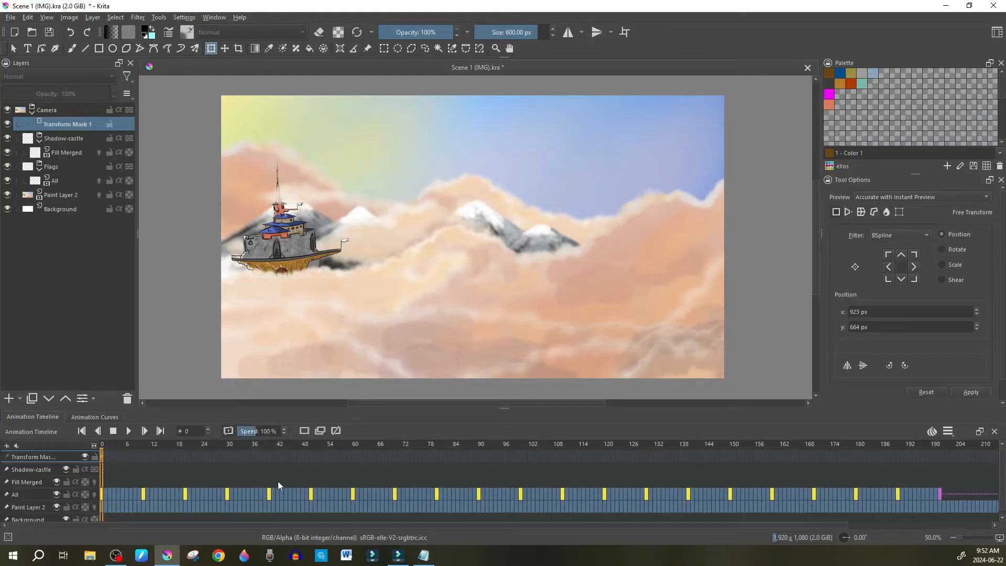
left_click(145, 431)
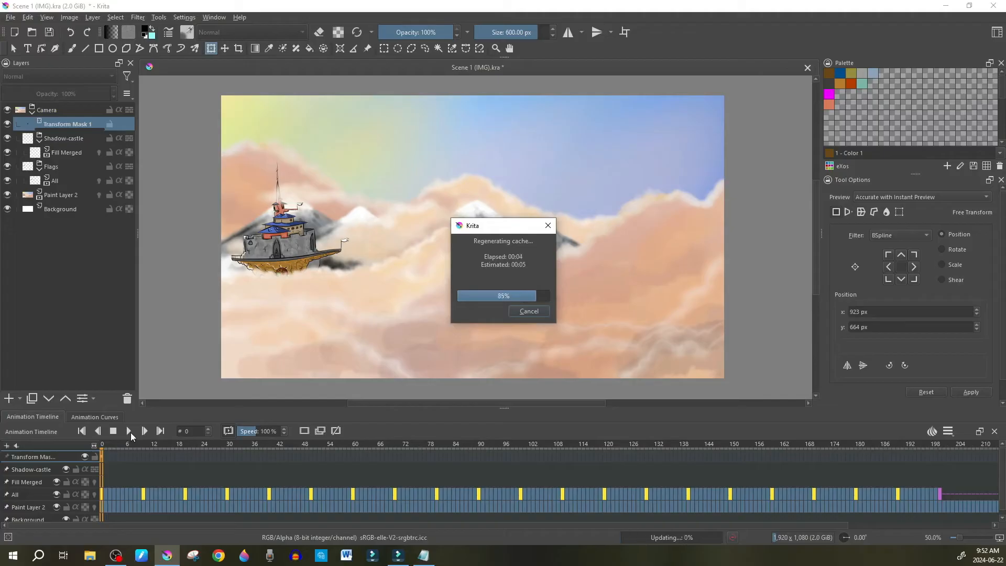
left_click(128, 431)
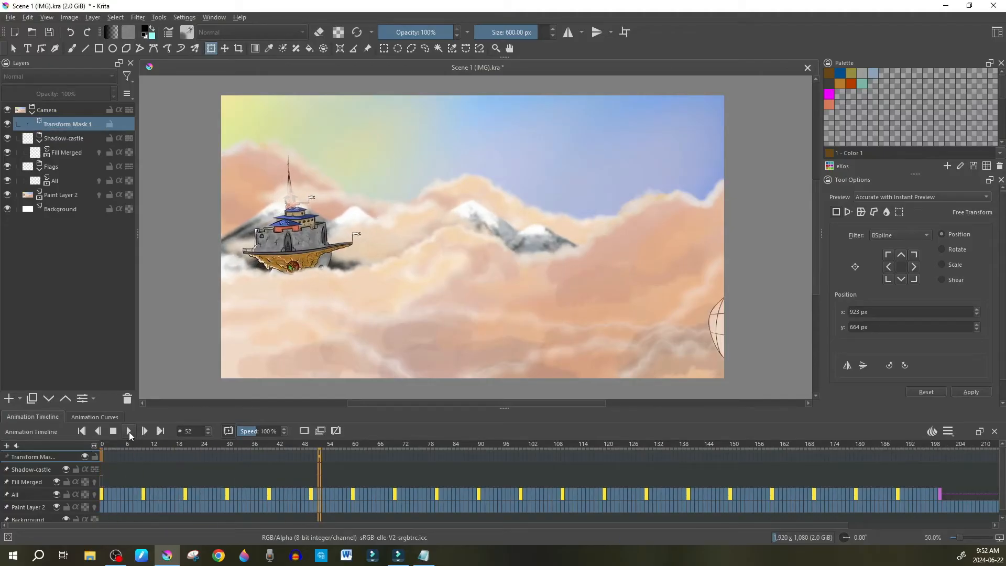
left_click(129, 431)
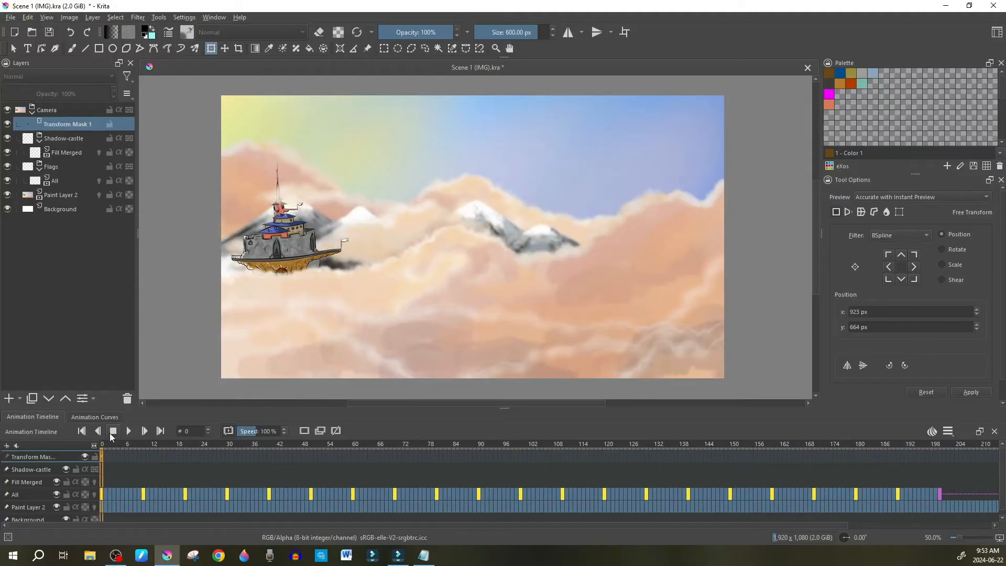
left_click(112, 431)
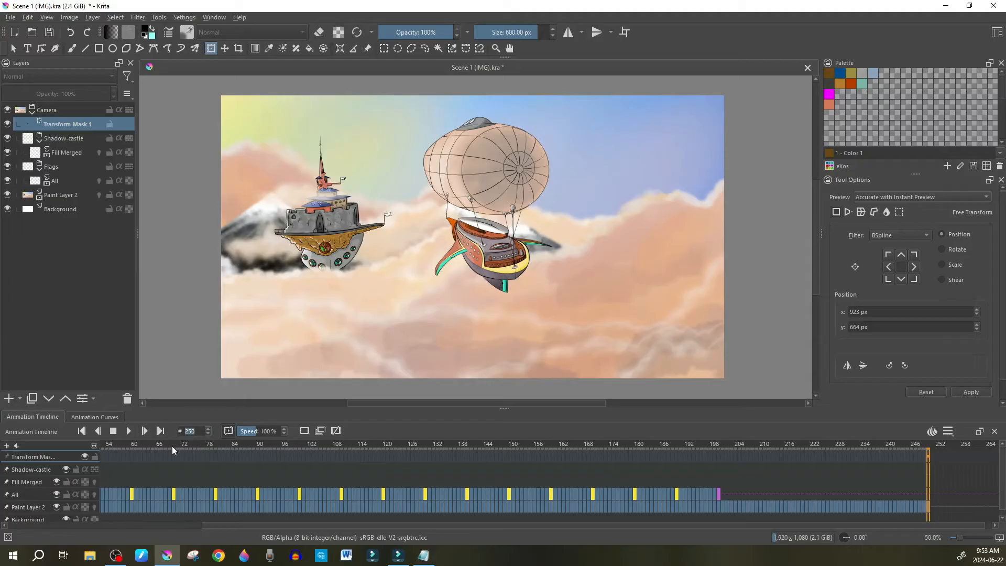
At frame 0, key Transform Mask 1's position, scale, shear and rotation curves
left_click(94, 417)
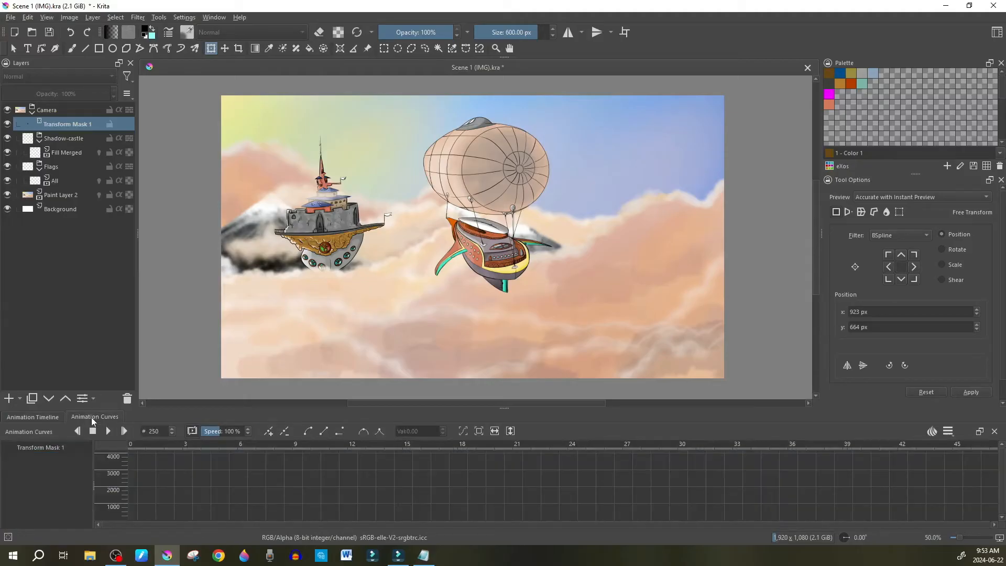
left_click(77, 431)
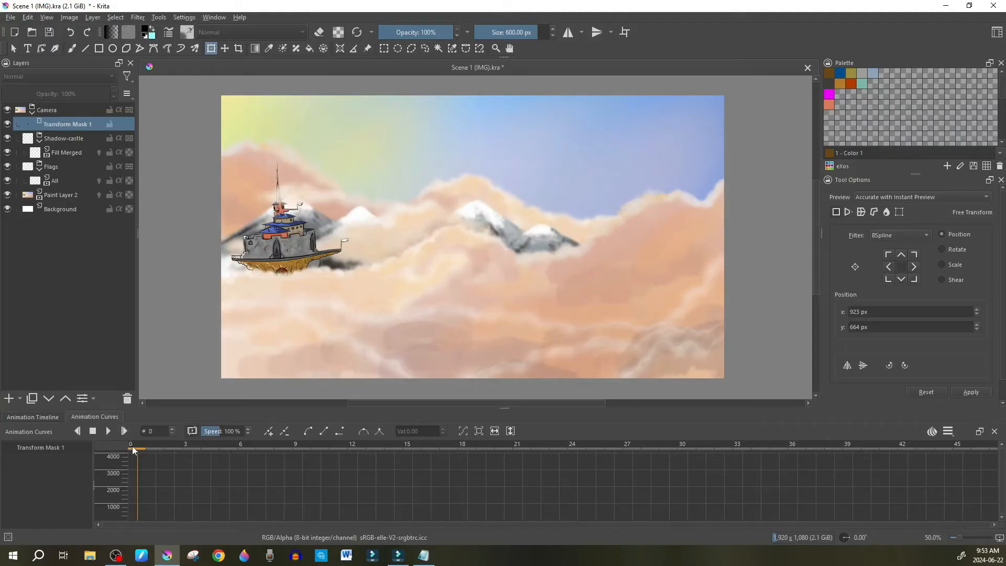
mouse_move(269, 430)
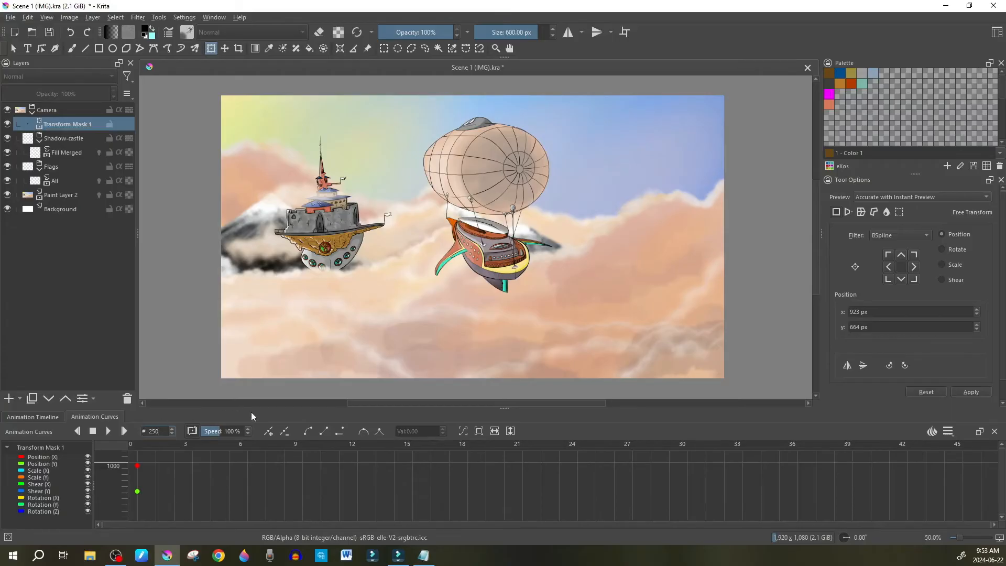
left_click(270, 432)
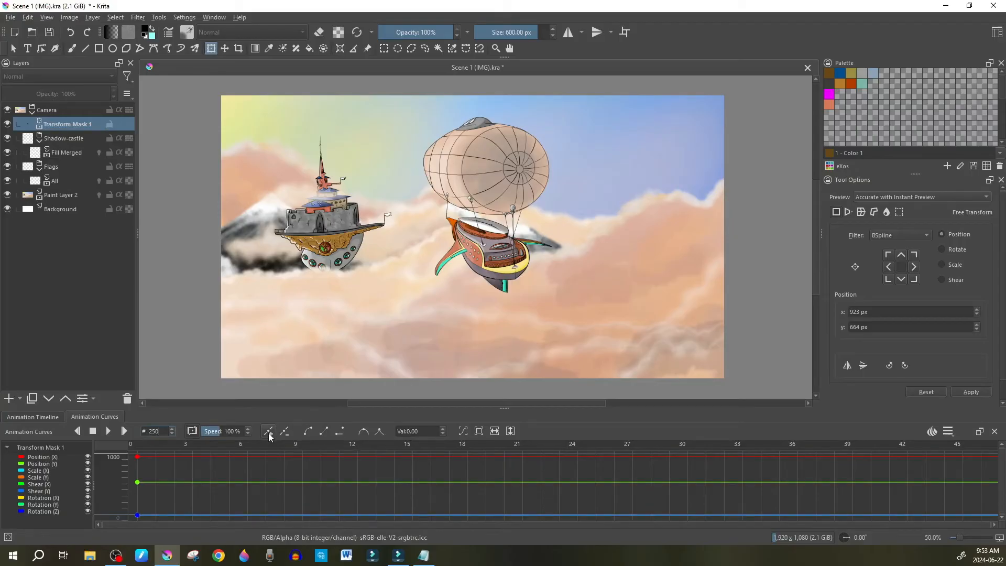
mouse_move(390, 404)
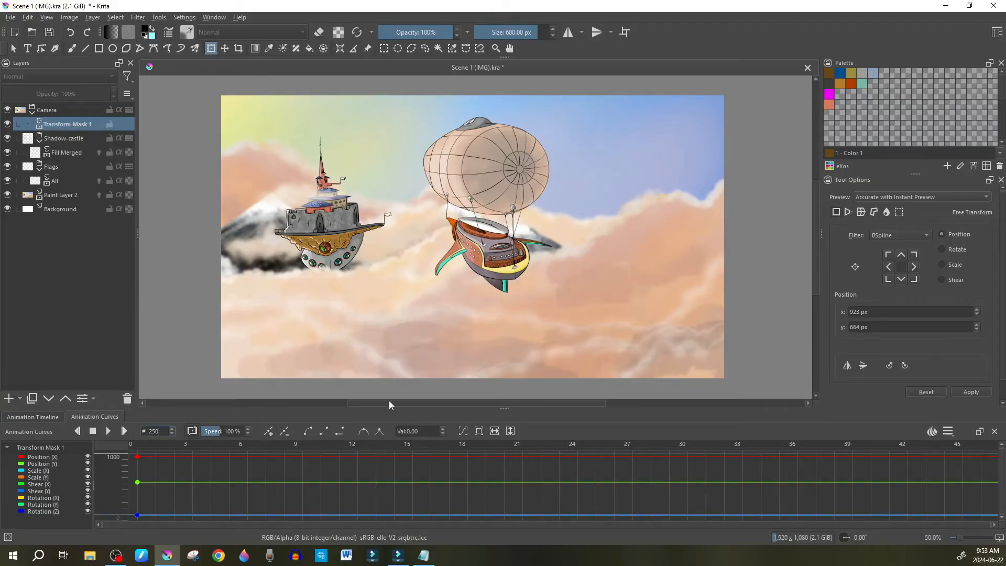
scroll("down", 3)
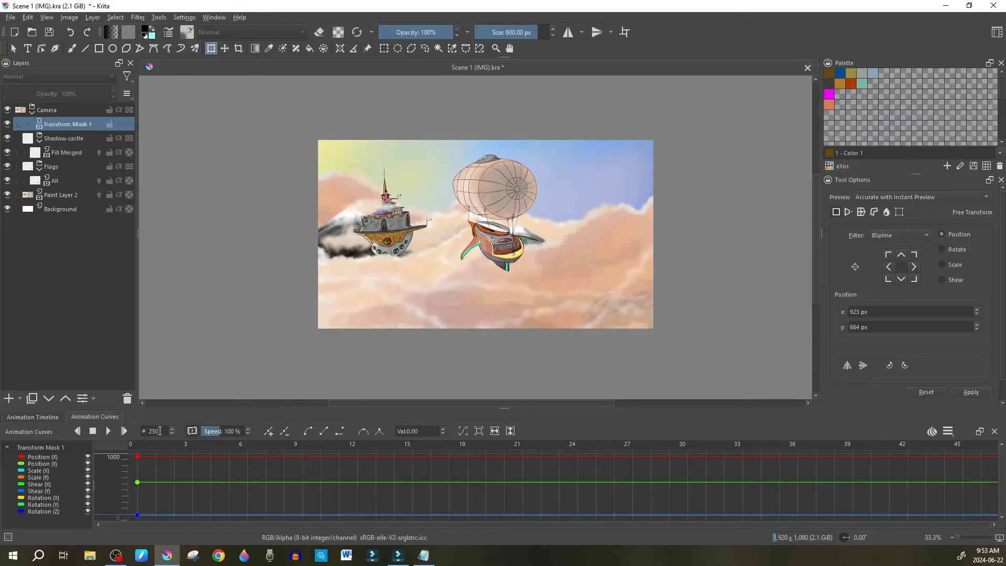
mouse_move(154, 431)
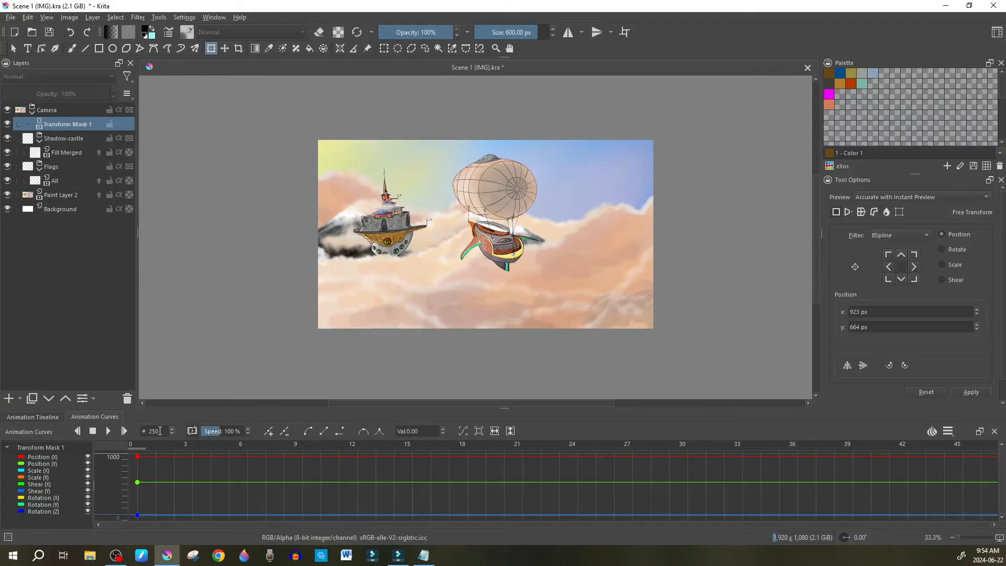
mouse_move(464, 195)
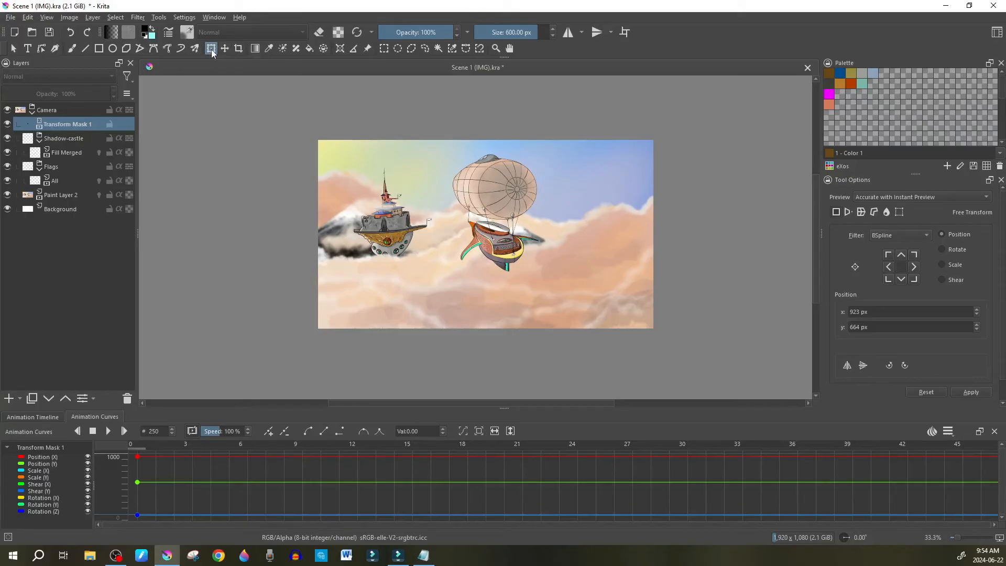
mouse_move(211, 49)
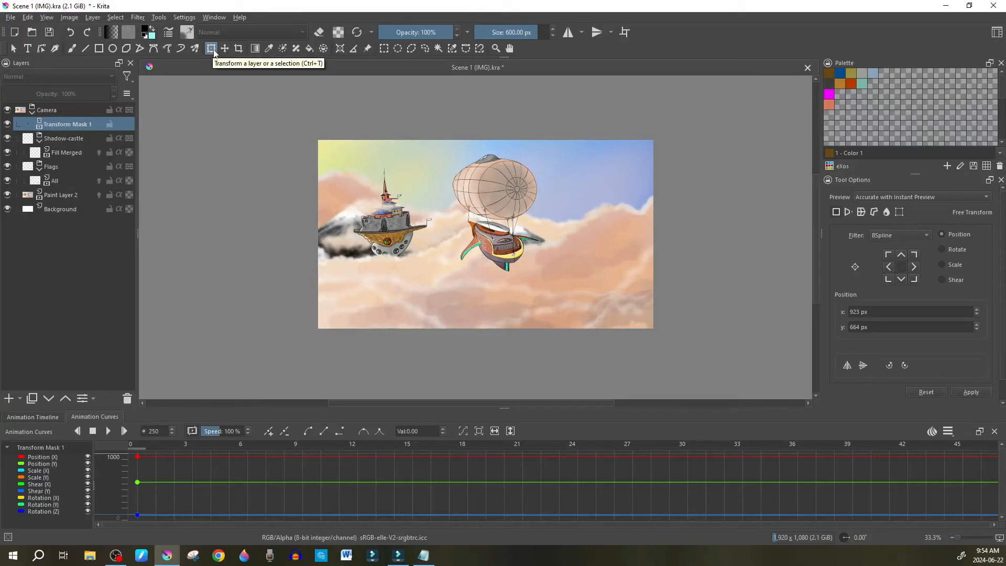
mouse_move(375, 176)
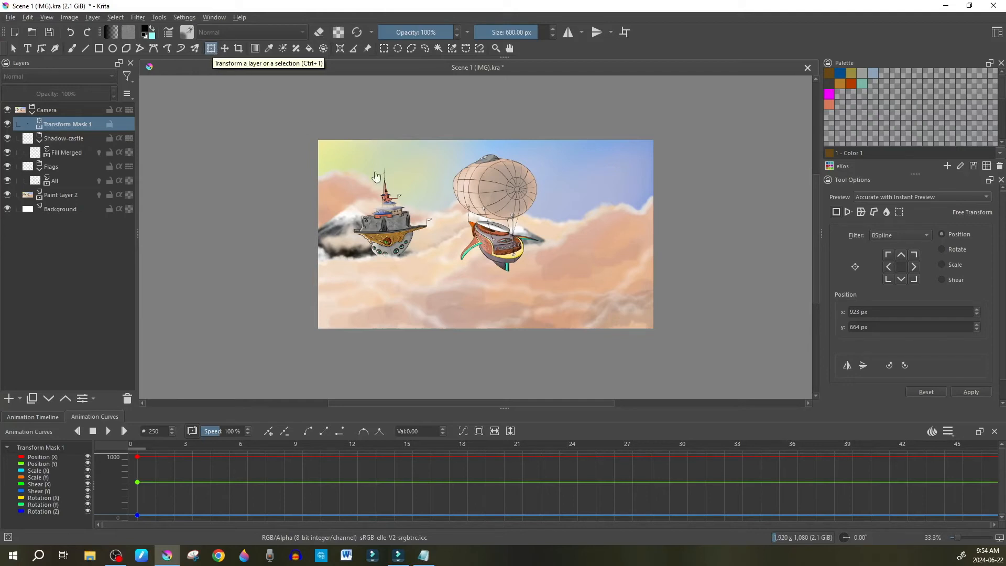
mouse_move(499, 217)
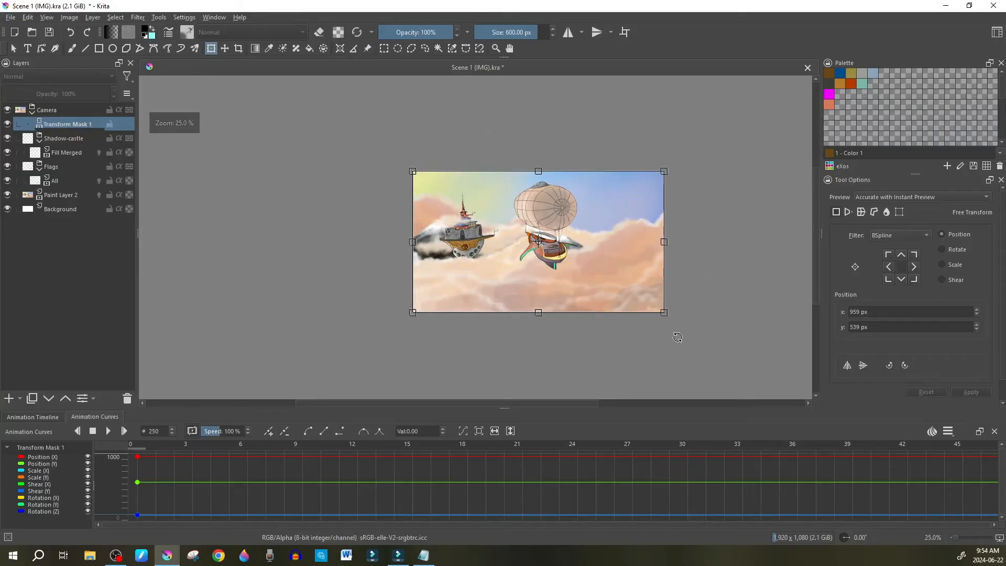
mouse_move(667, 313)
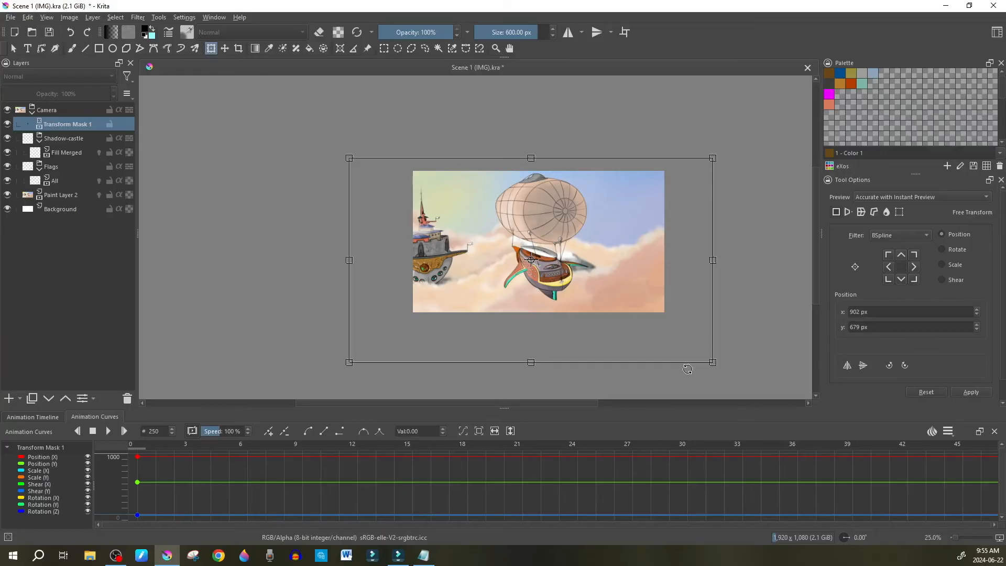
mouse_move(252, 283)
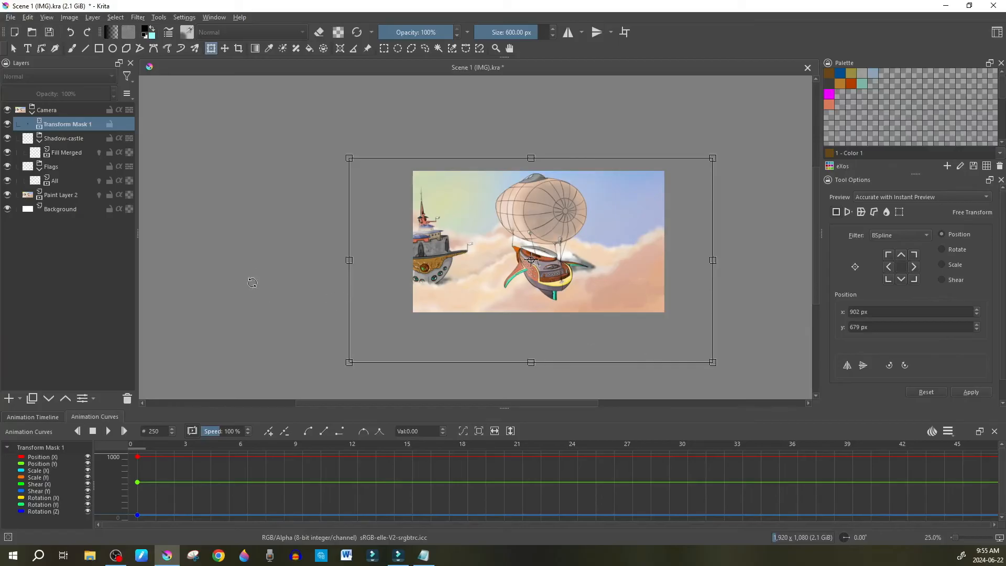
mouse_move(251, 274)
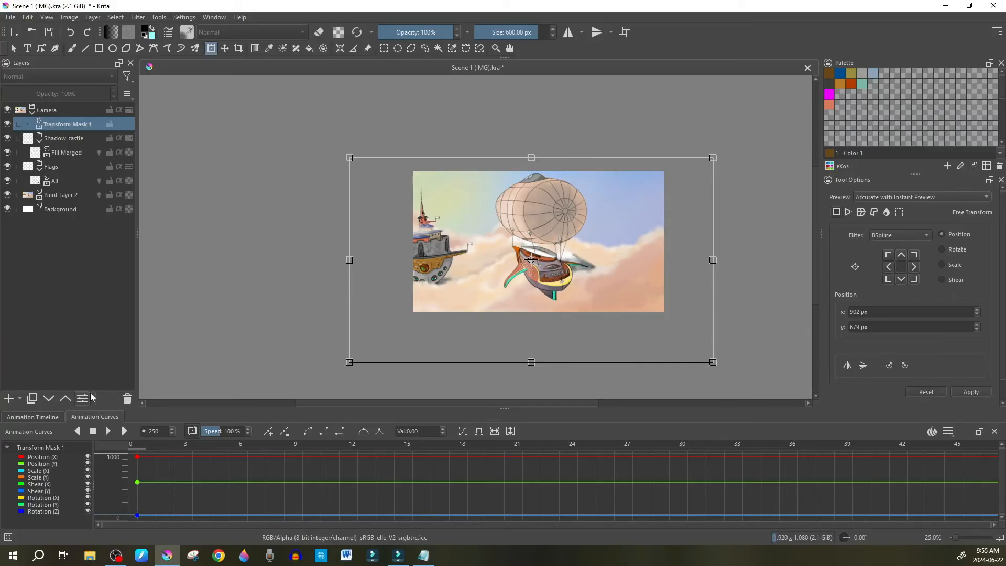
left_click(32, 416)
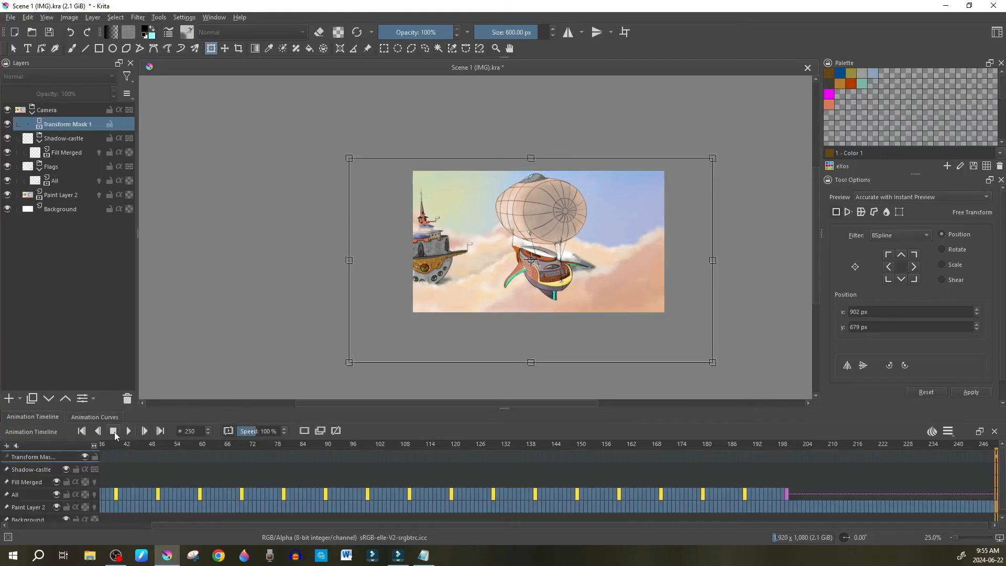
left_click(113, 430)
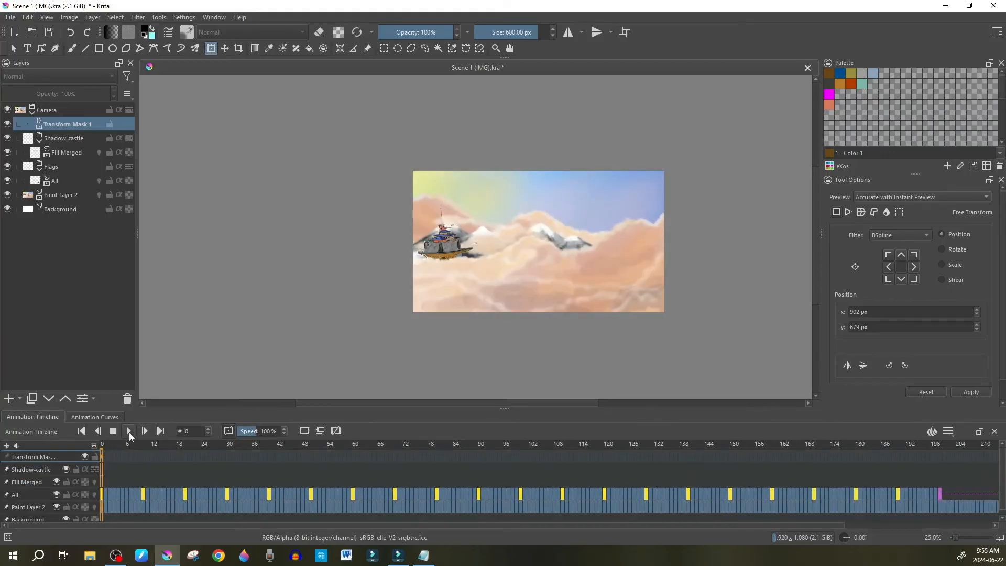
left_click(145, 431)
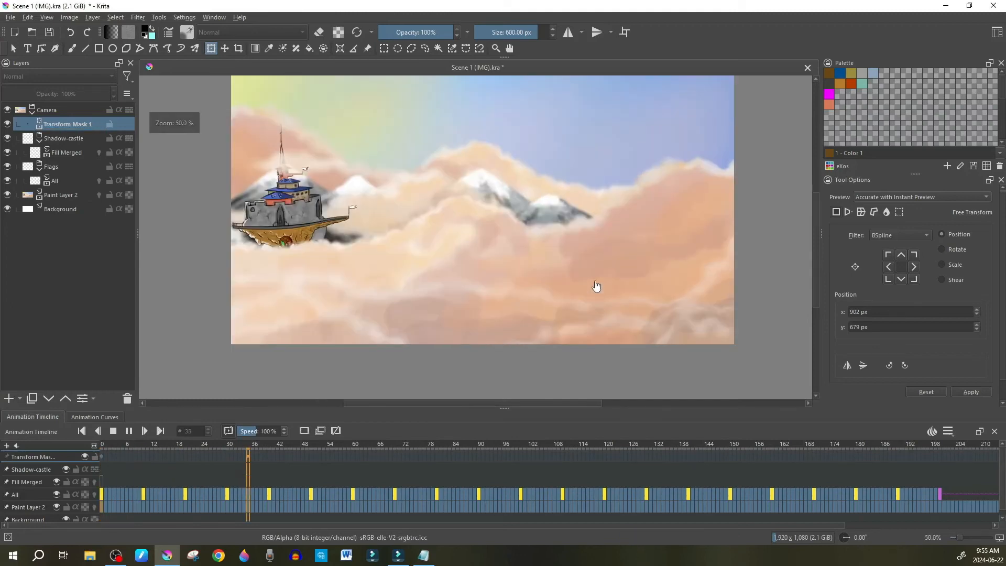
left_click(444, 444)
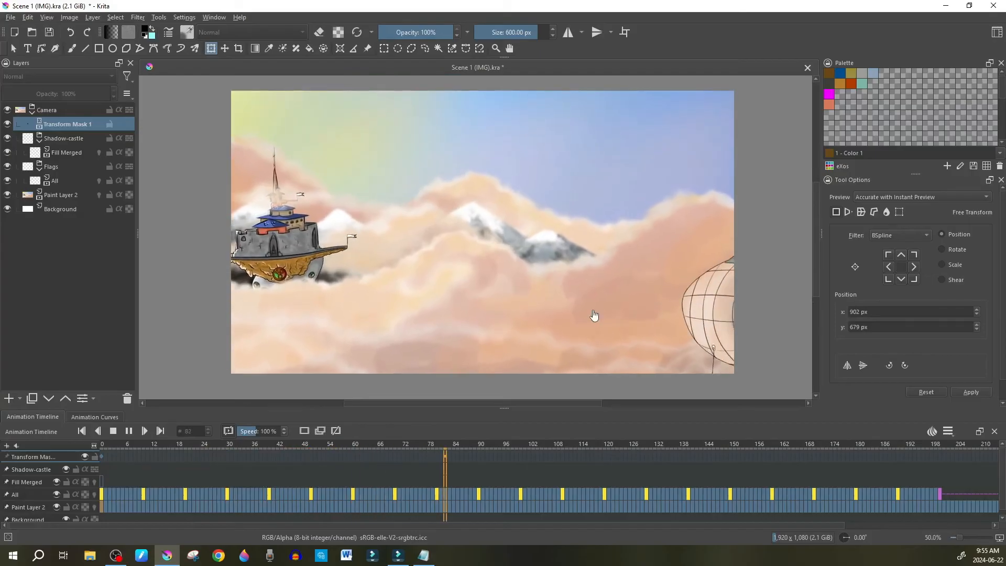
left_click(646, 455)
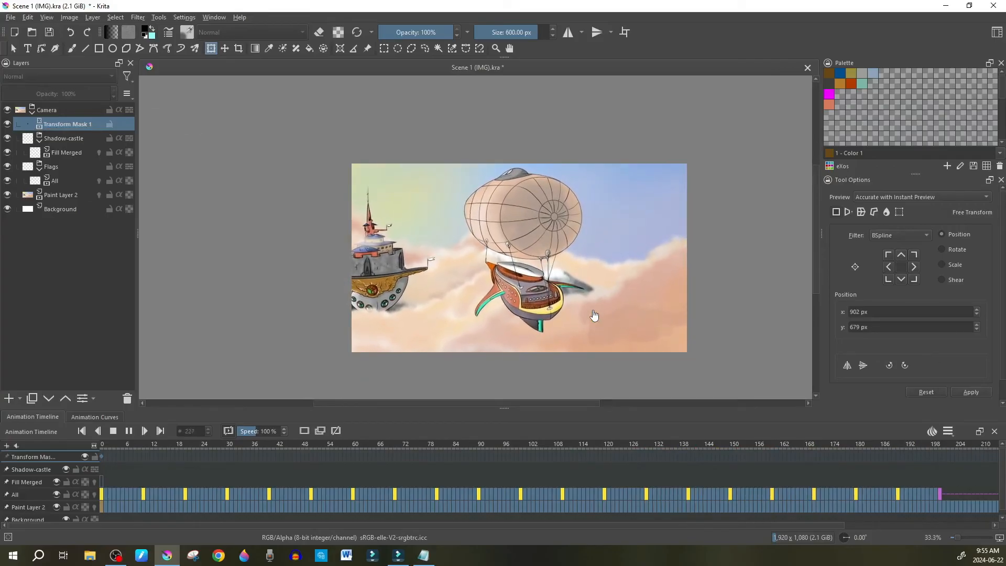
left_click(203, 456)
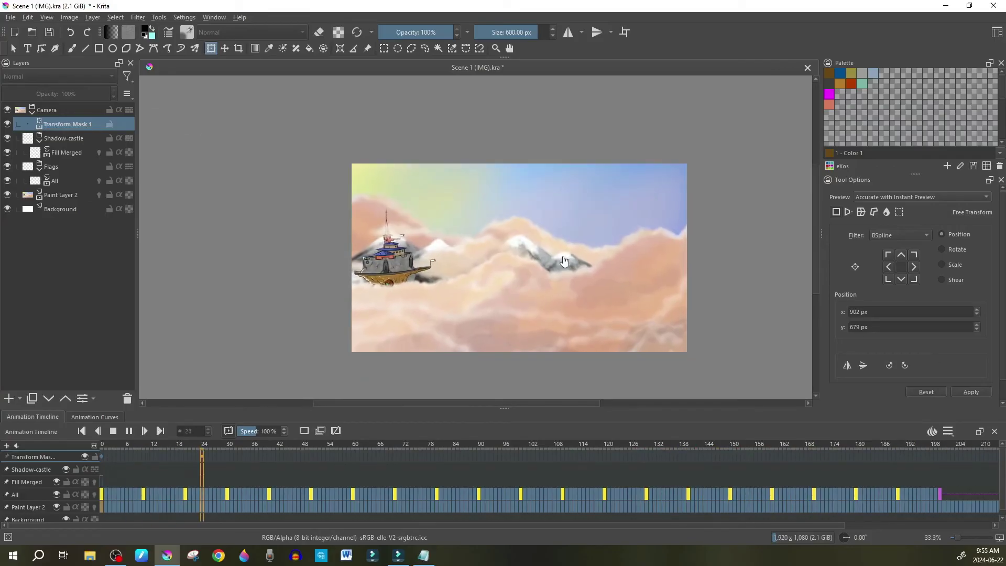
left_click(398, 455)
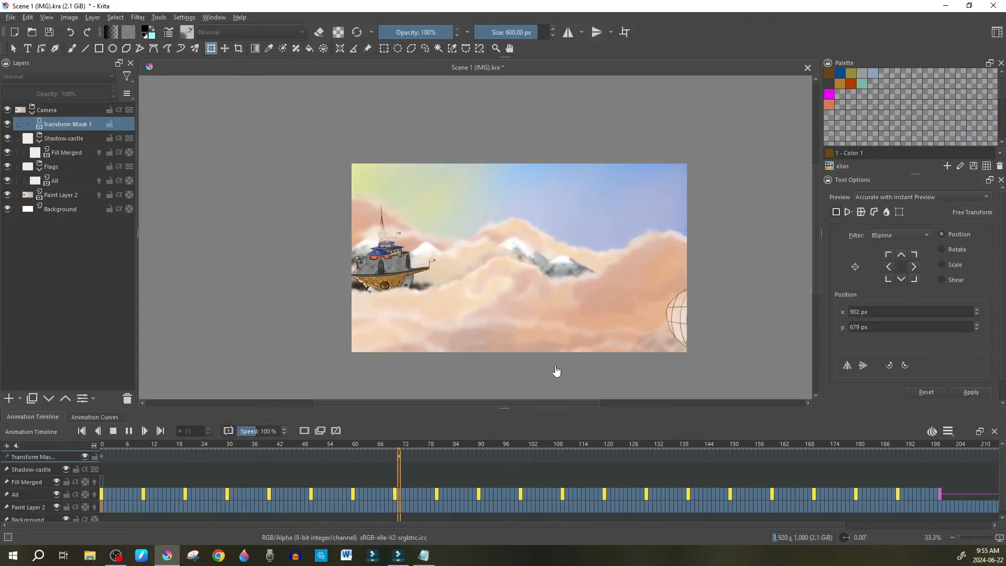
left_click(600, 443)
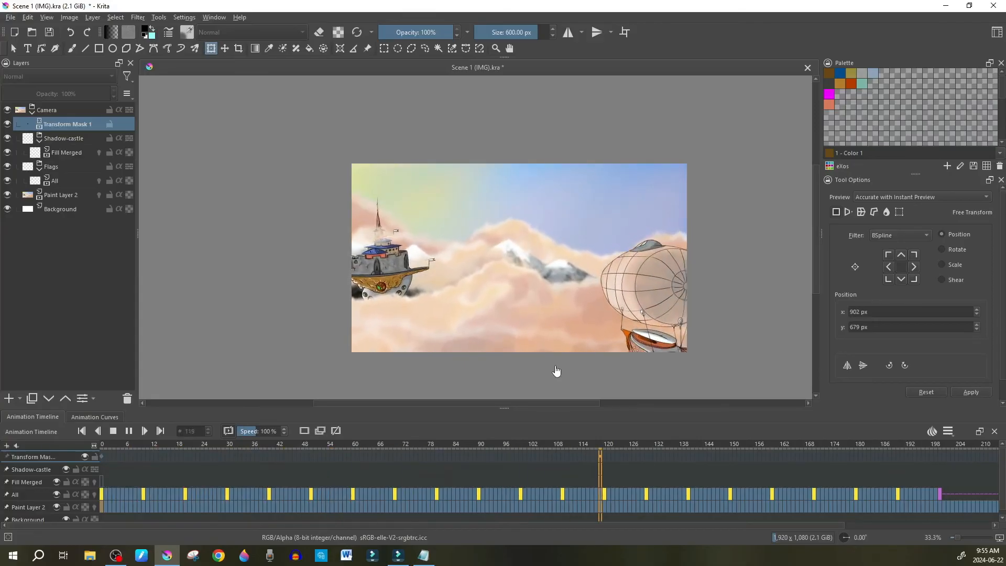
left_click(801, 452)
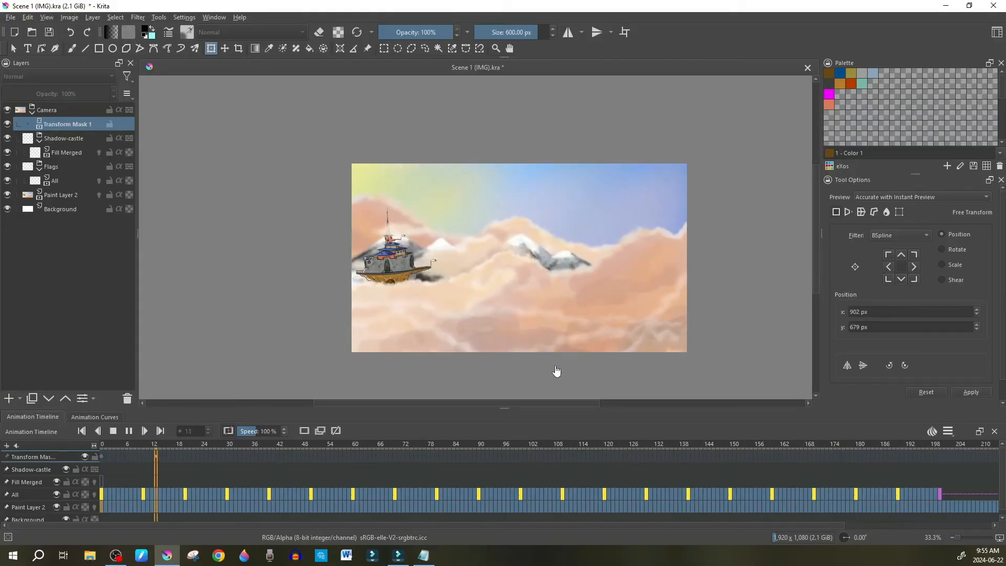
left_click(356, 443)
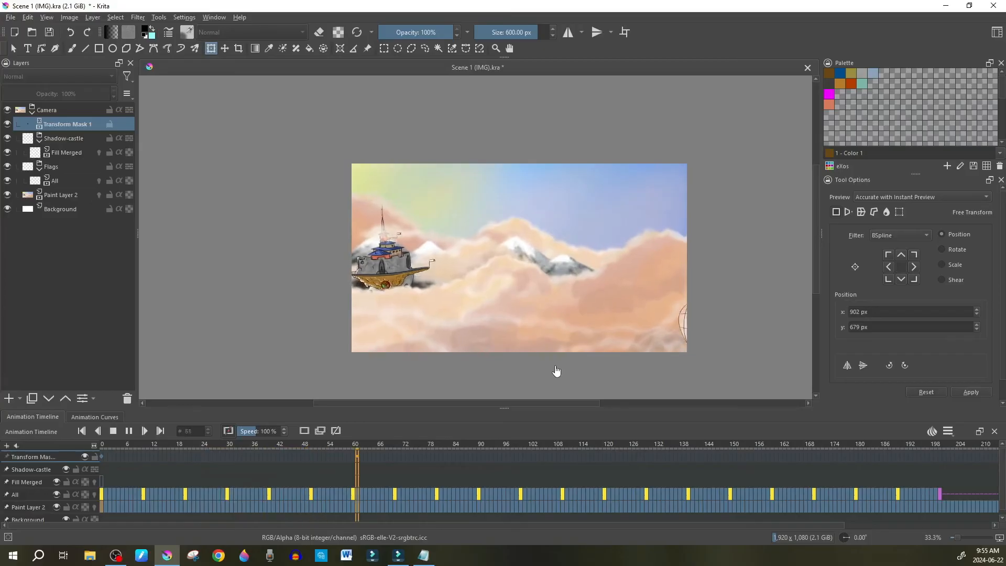
left_click(554, 444)
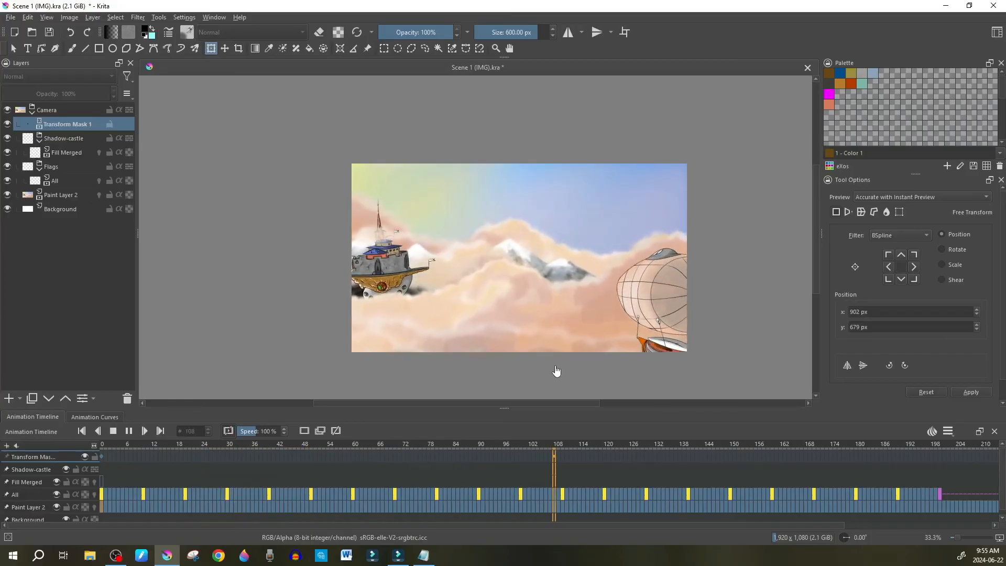
left_click(758, 456)
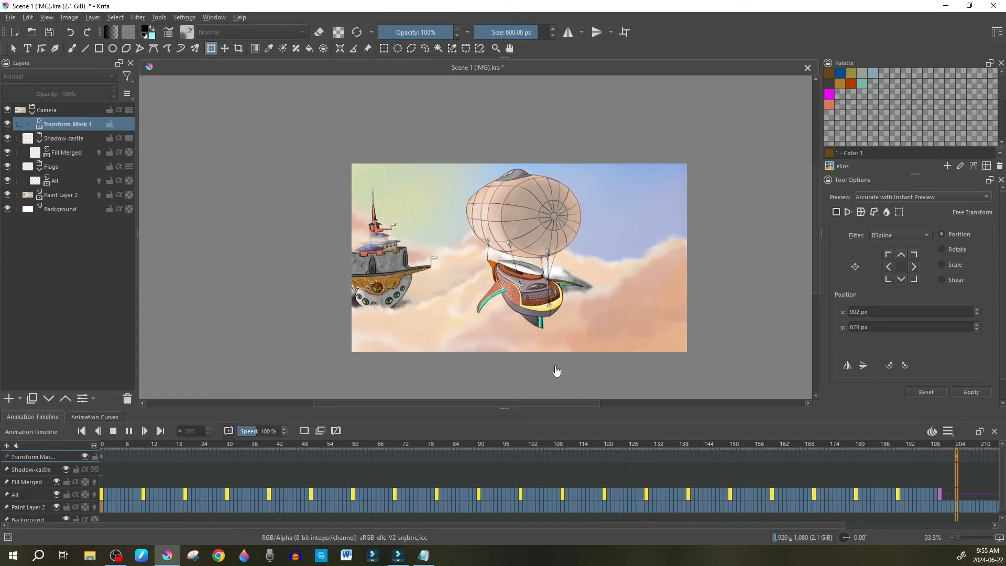
left_click(82, 431)
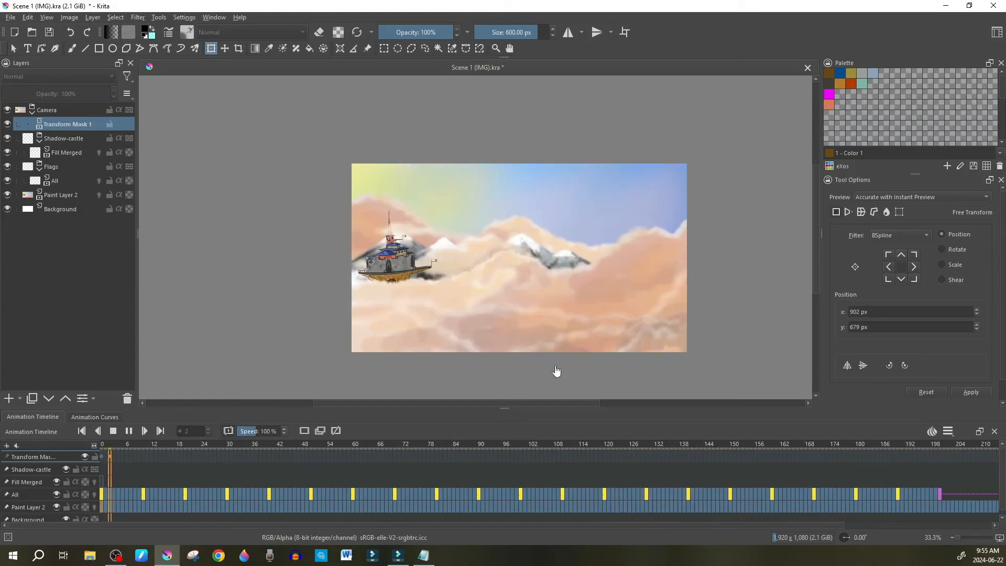
left_click(309, 455)
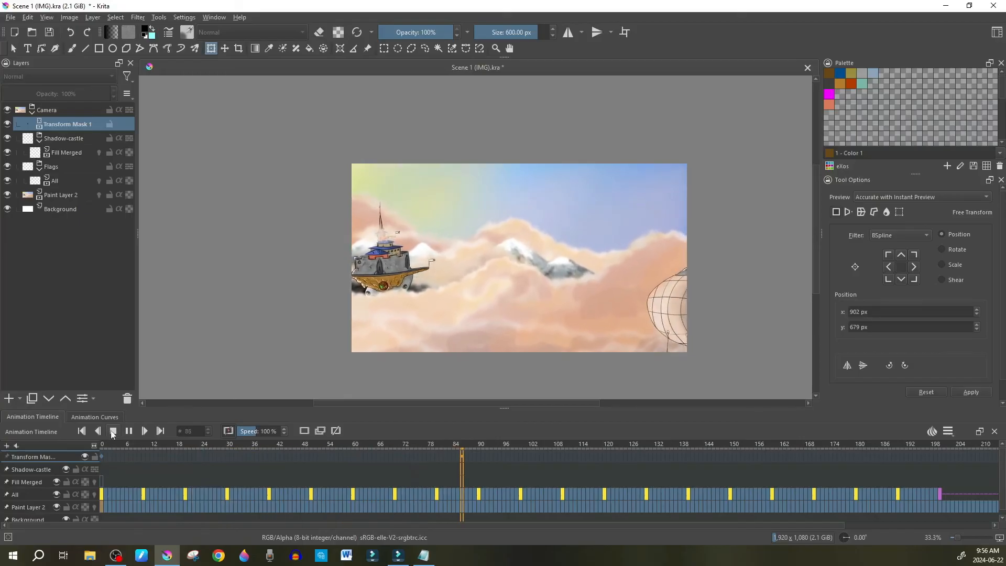
Add a keyframe on the Transform Mask 1 row at frame 78 in the timeline
left_click(94, 417)
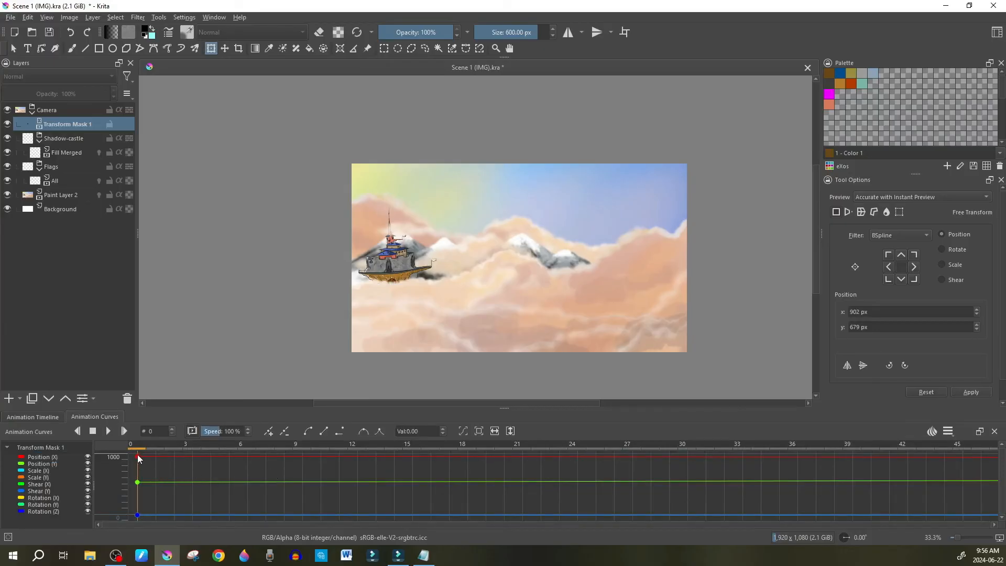
left_click(32, 417)
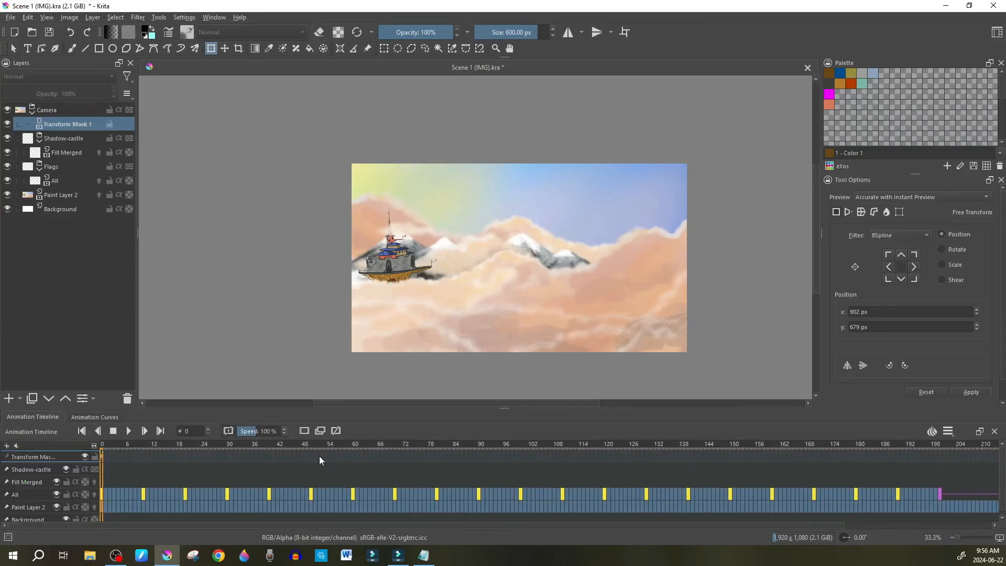
left_click(205, 455)
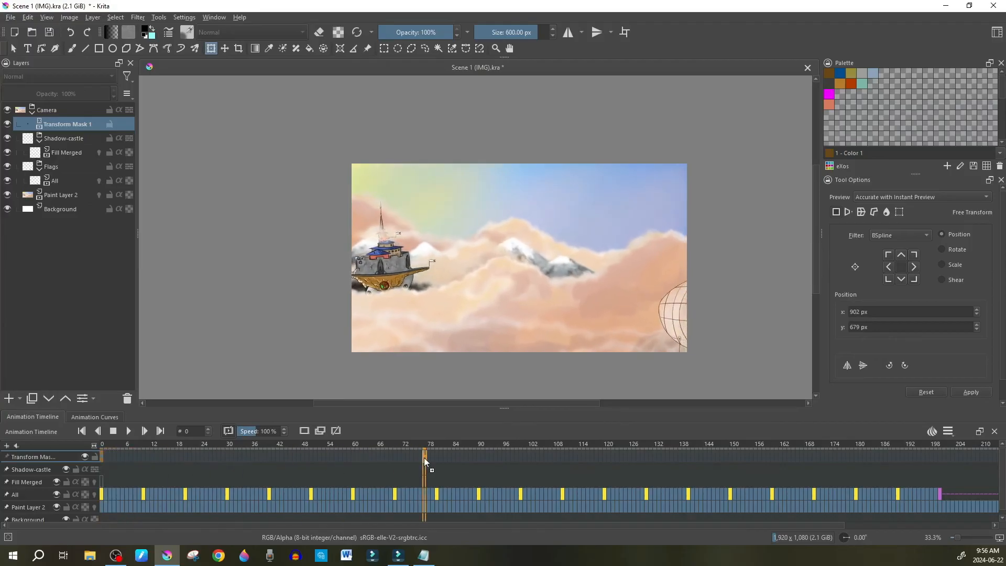
left_click(458, 456)
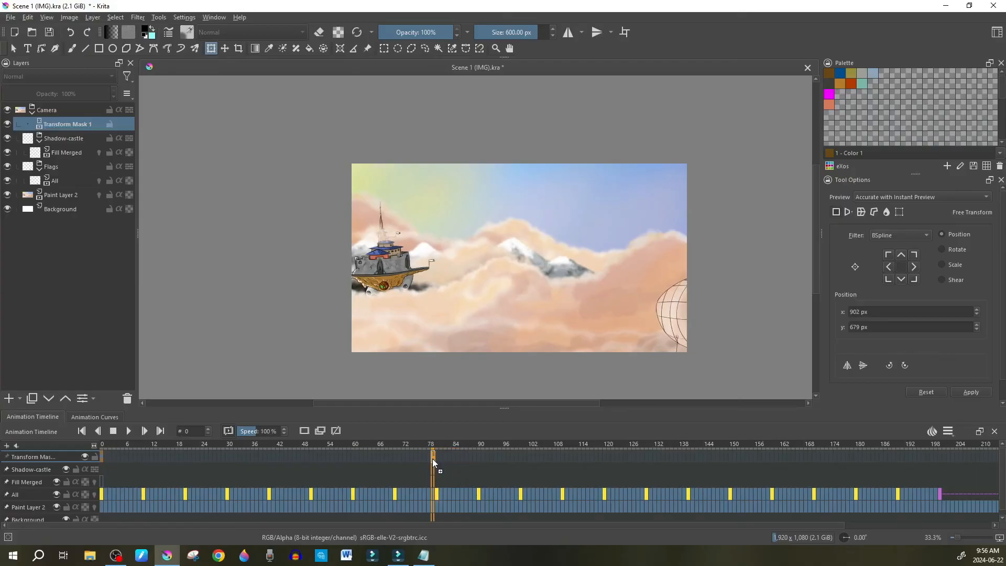
left_click(430, 456)
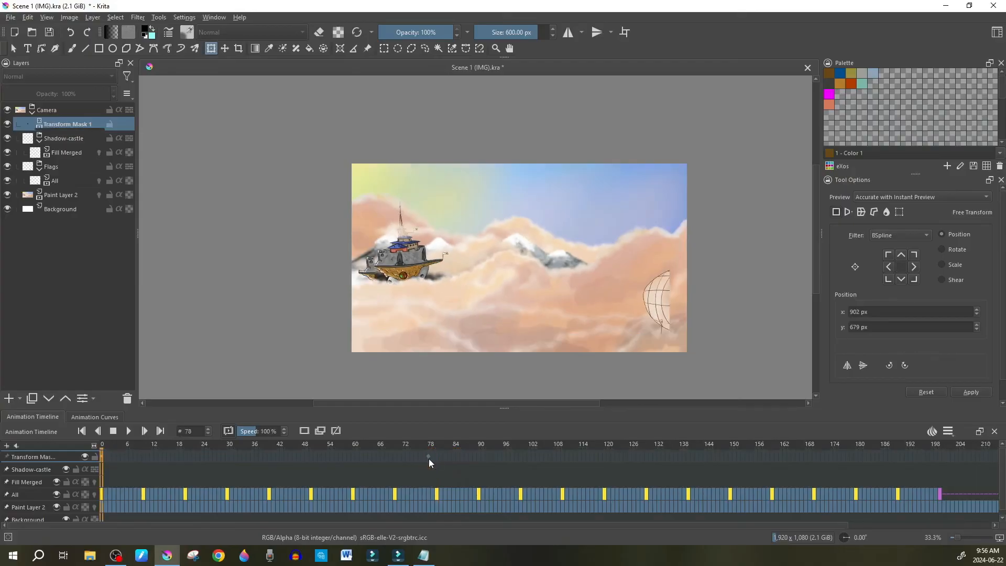
left_click(145, 430)
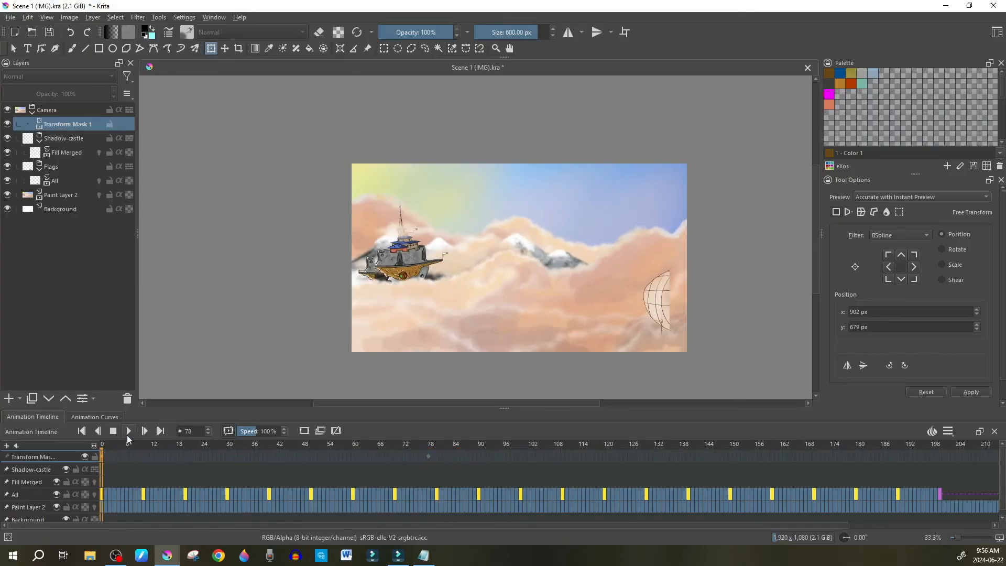
left_click(145, 431)
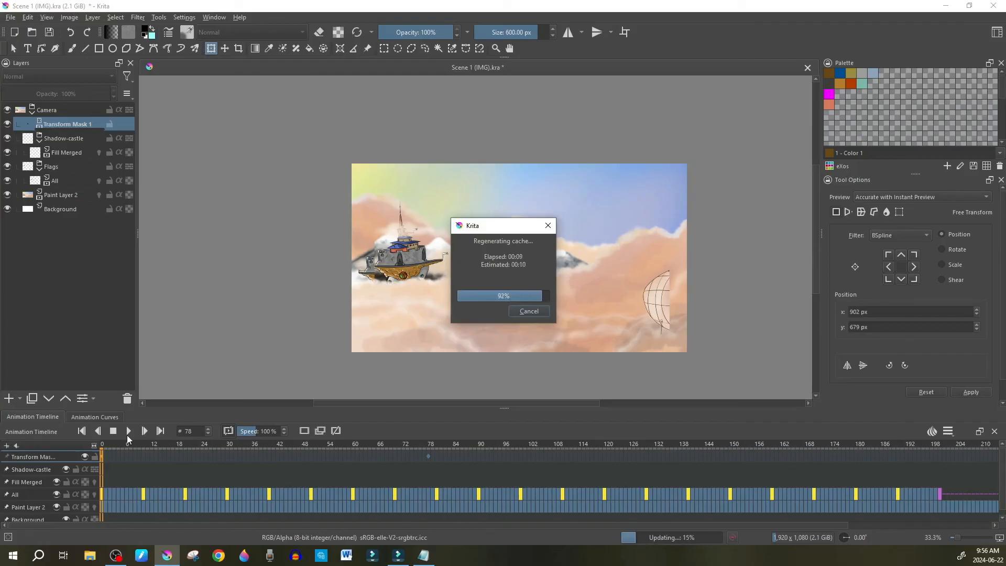
left_click(144, 431)
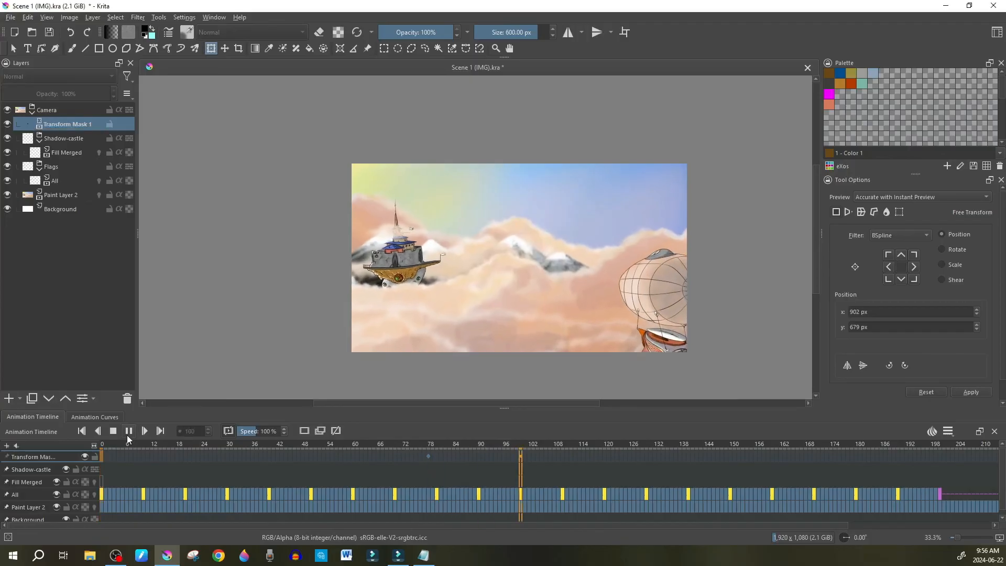
left_click(113, 431)
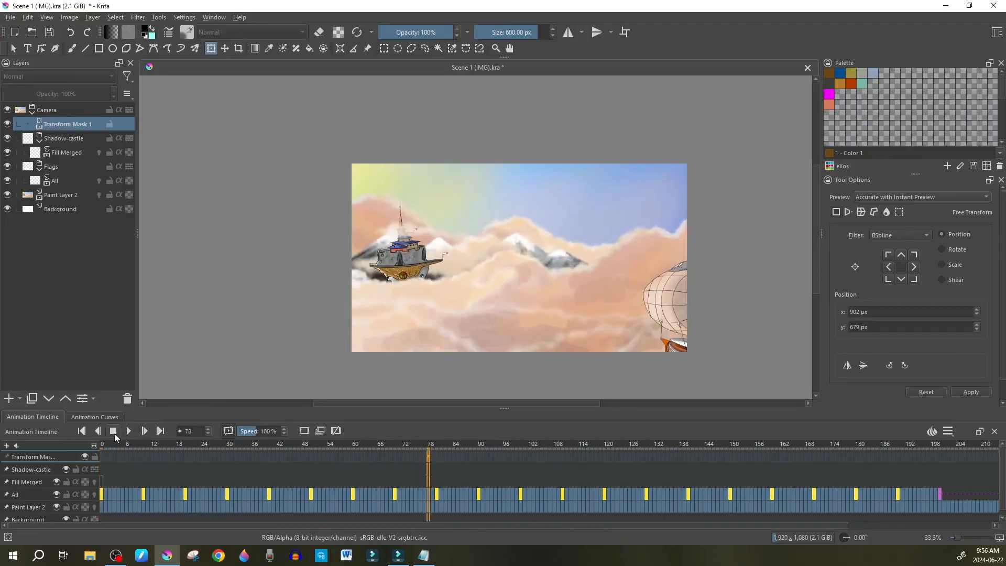
left_click(129, 430)
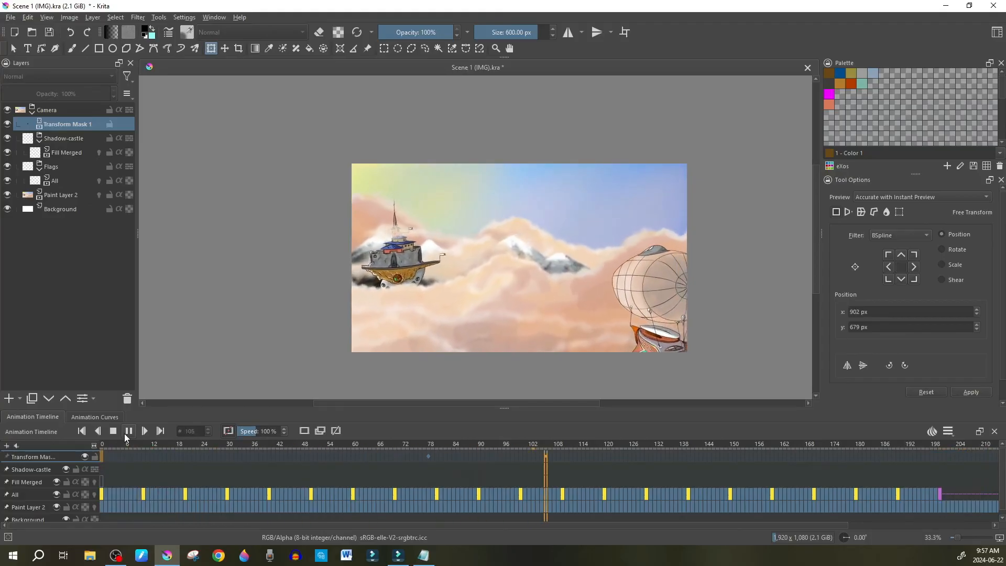
left_click(129, 430)
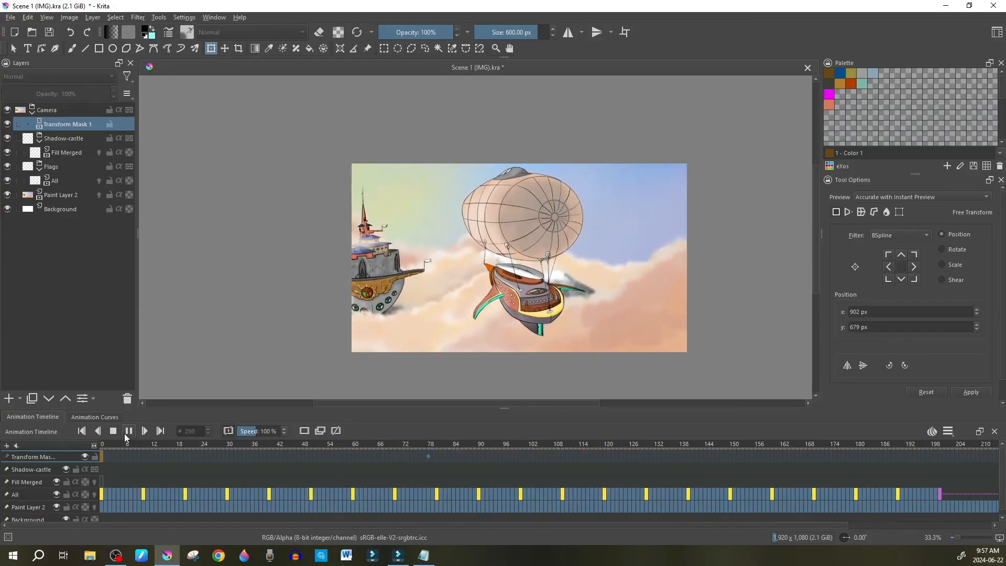
left_click(113, 431)
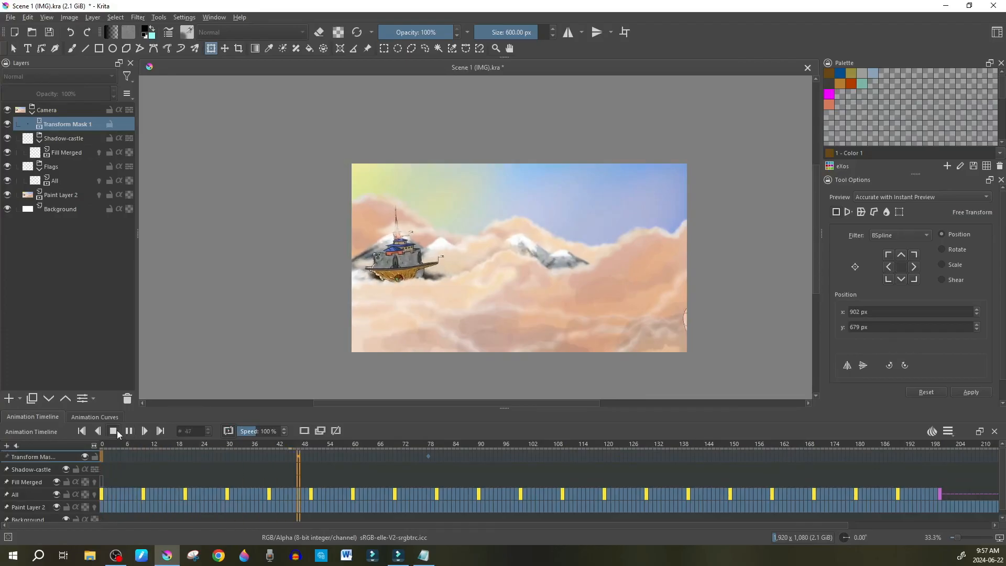
left_click(113, 431)
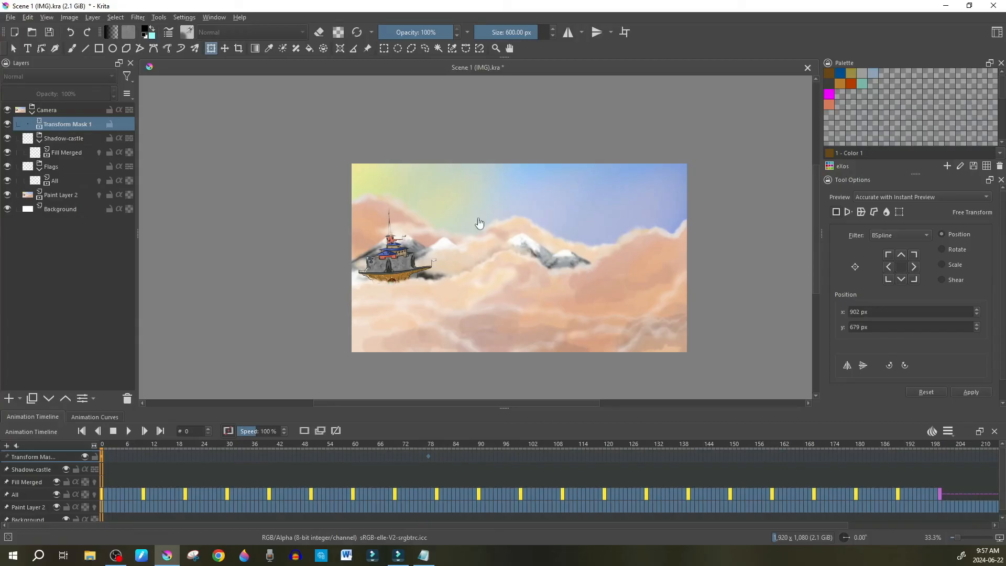
mouse_move(423, 265)
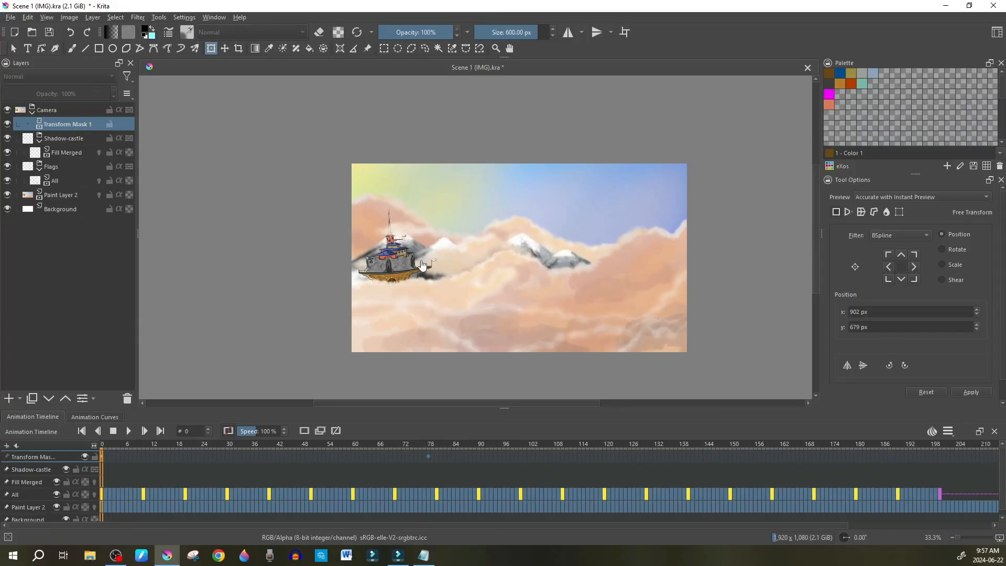
mouse_move(629, 194)
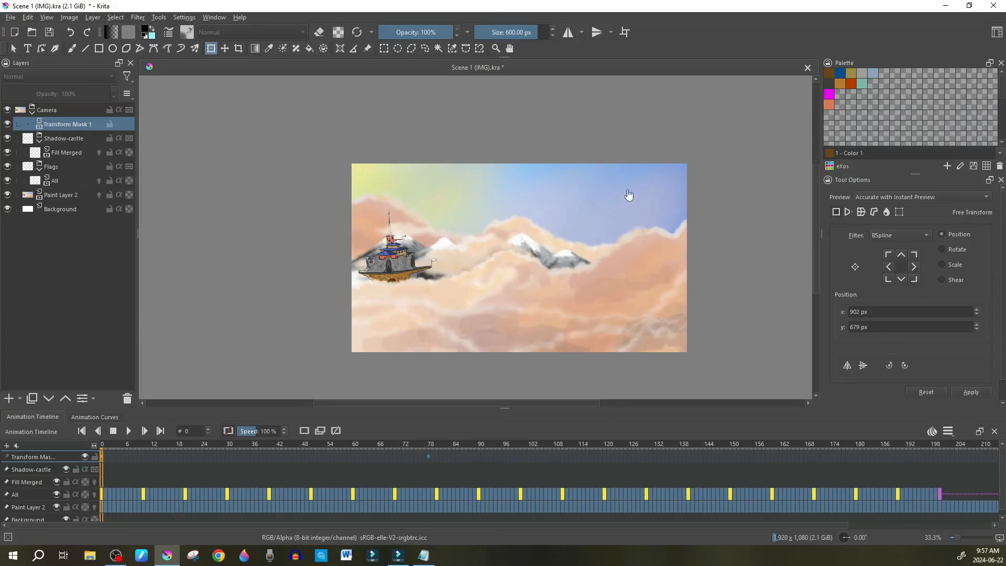
mouse_move(640, 208)
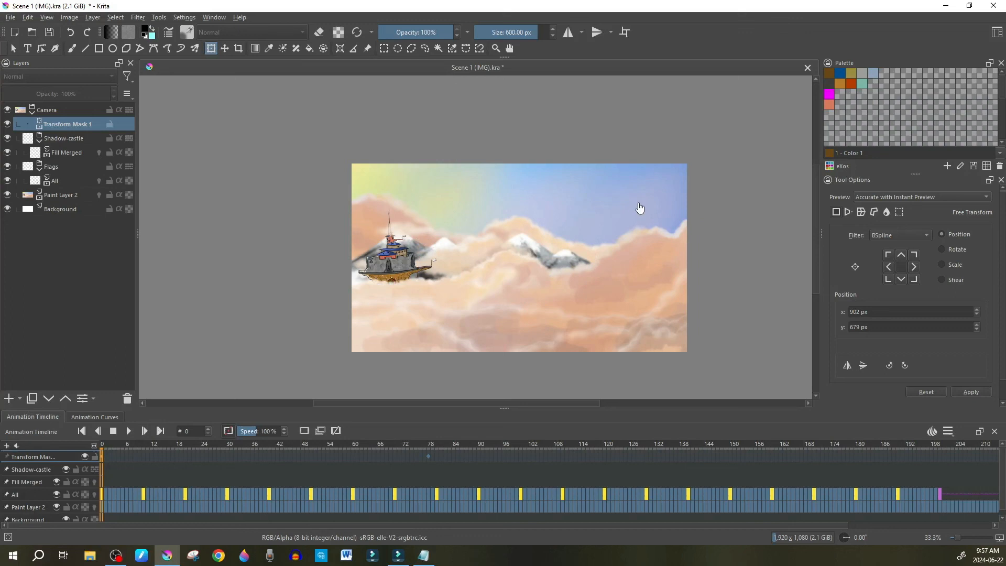